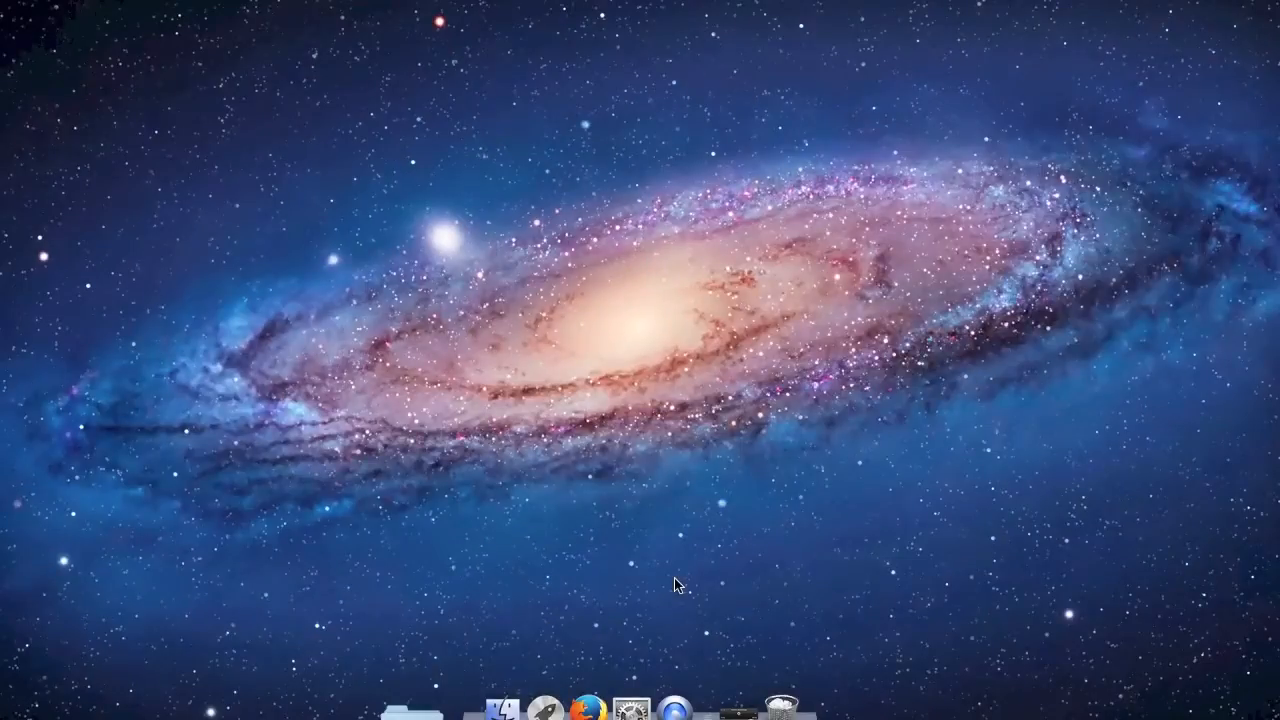
# - Bring up the macOS Network settings from System Preferences
pyautogui.click(632, 712)
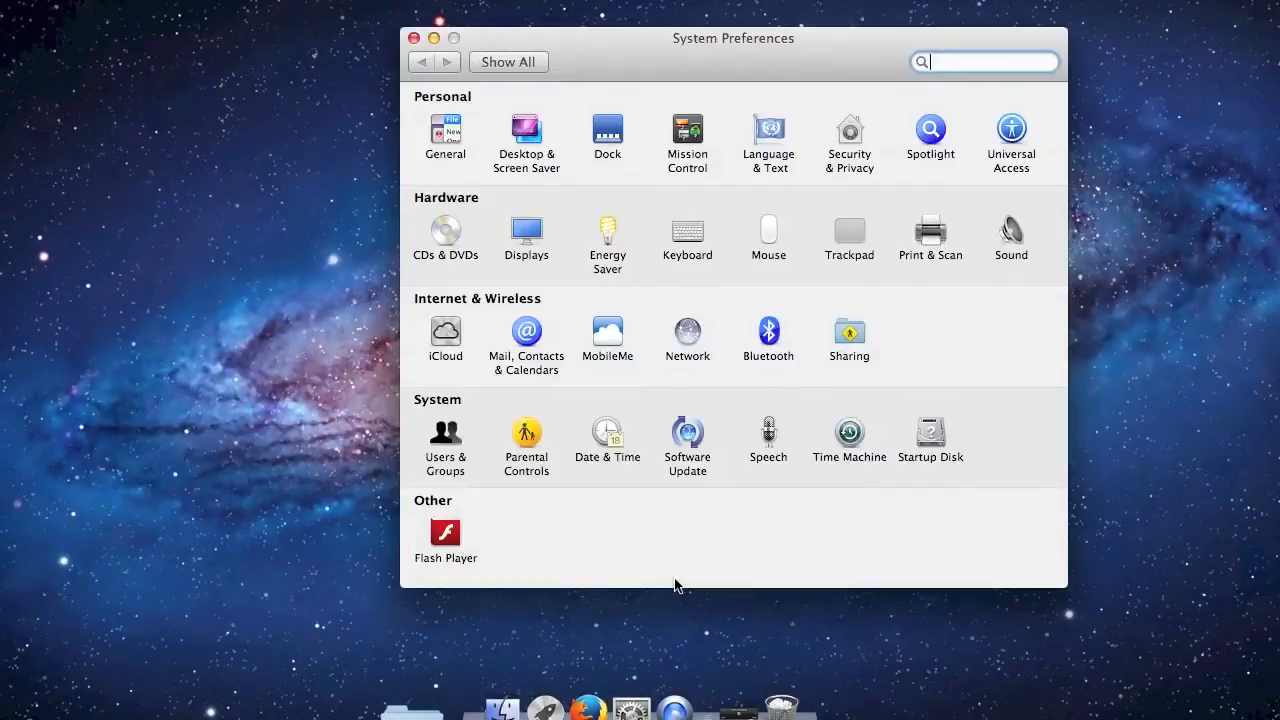
pyautogui.moveTo(692, 340)
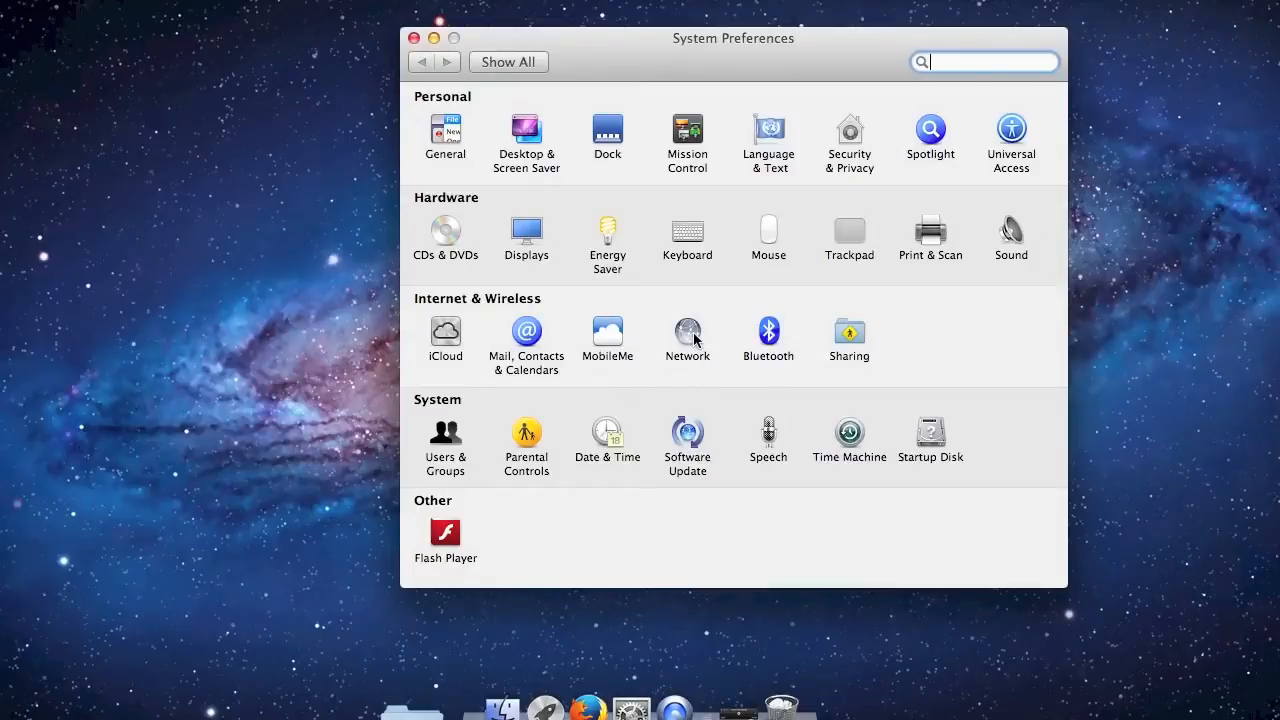
pyautogui.click(688, 332)
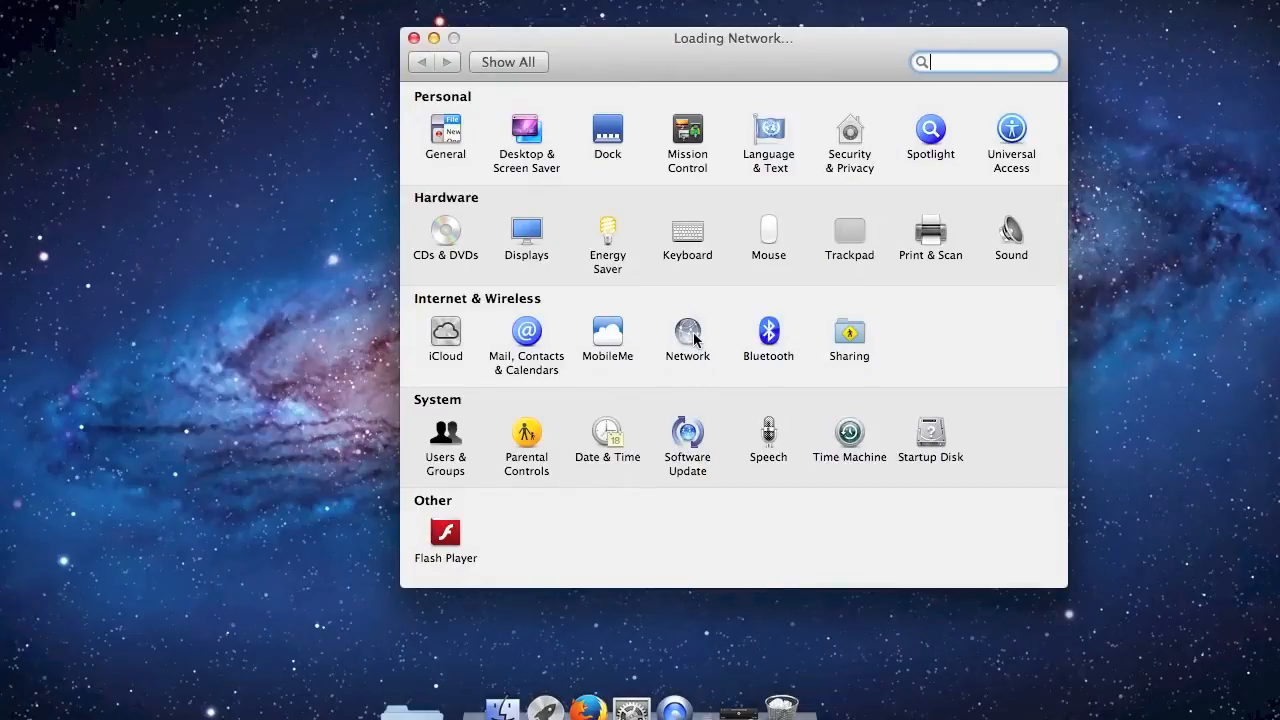
# - Give USB Ethernet manual IPv4 192.168.20.100, mask 255.255.255.0, router 192.168.20.1, and apply
pyautogui.click(688, 332)
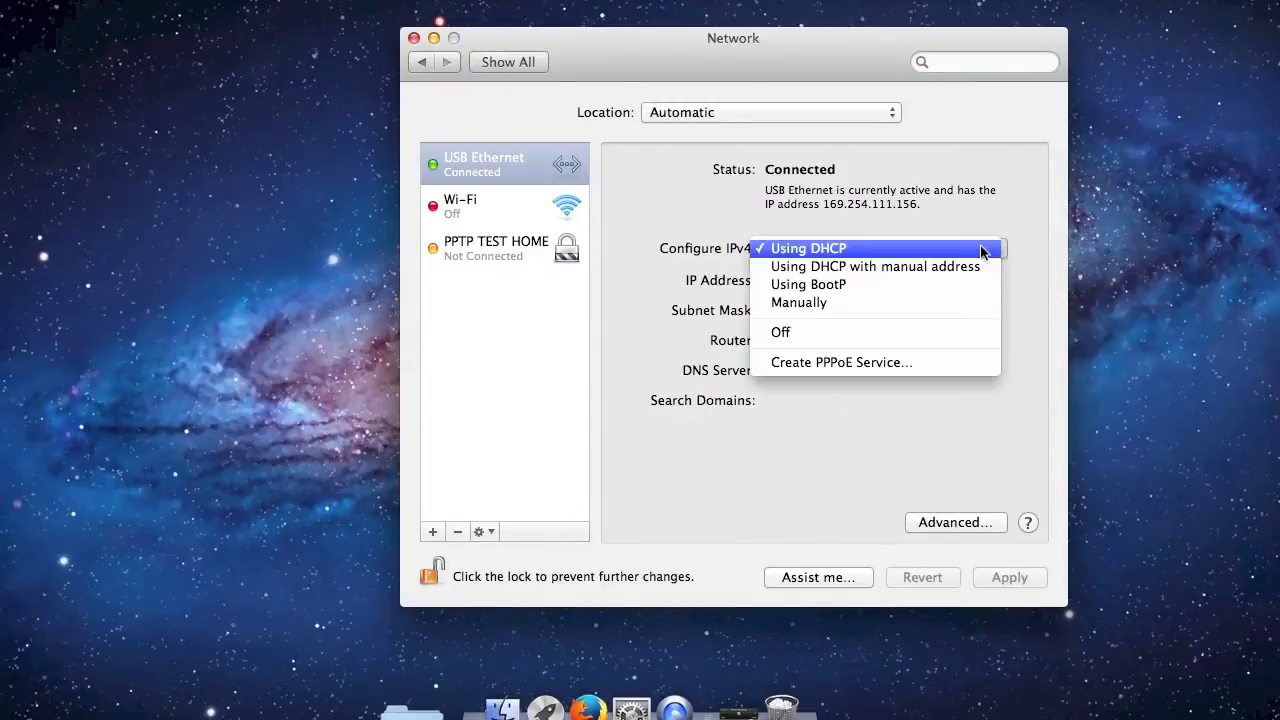
pyautogui.click(808, 248)
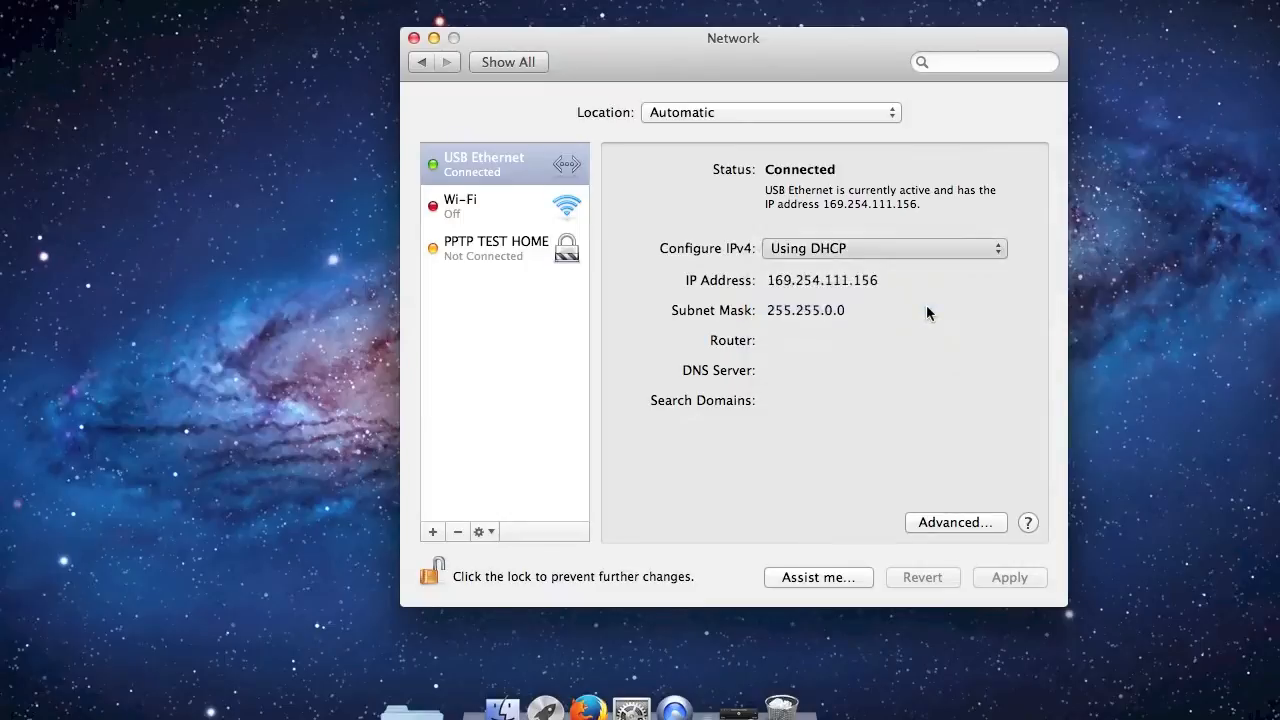
pyautogui.click(884, 248)
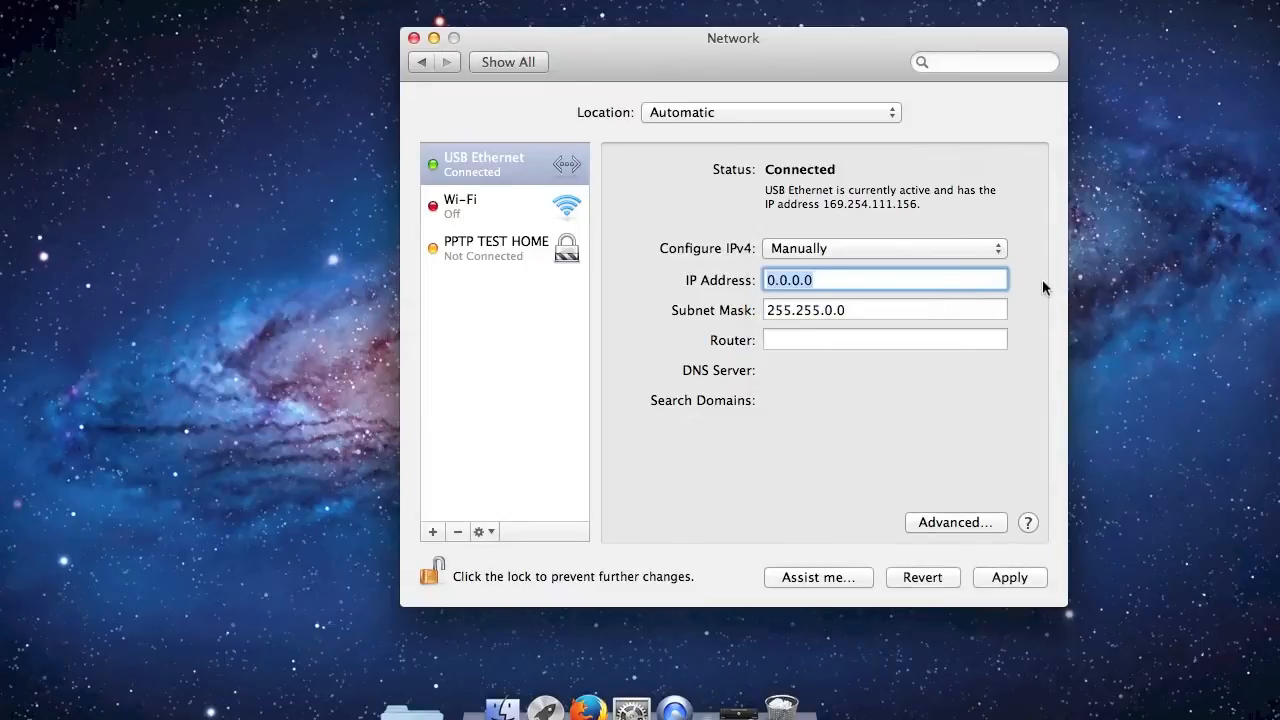
pyautogui.write('192')
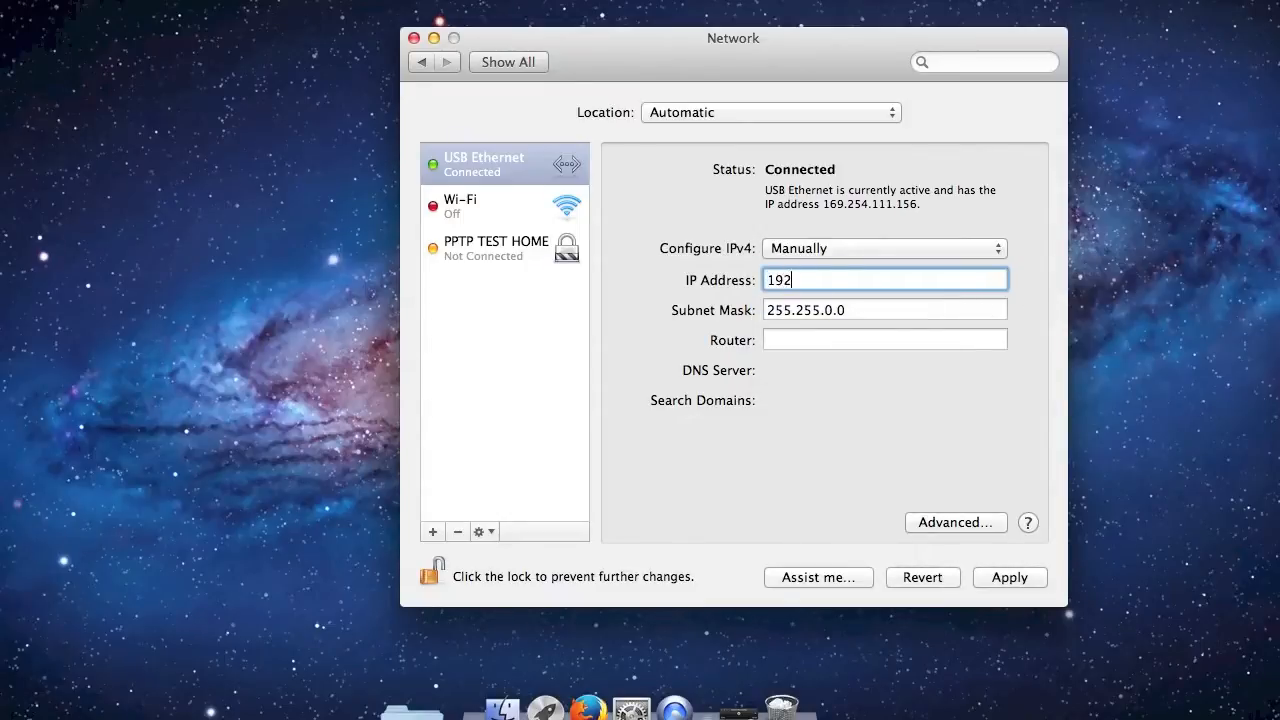
pyautogui.write('.168')
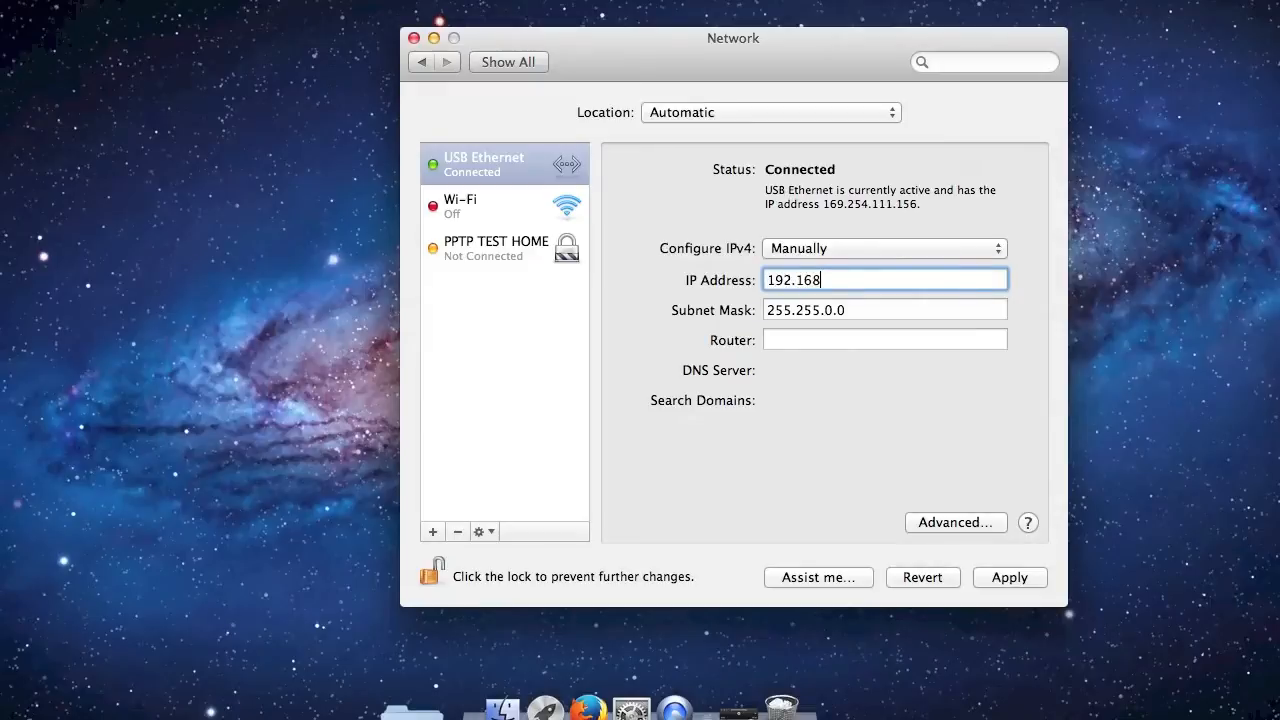
pyautogui.write('.20.100')
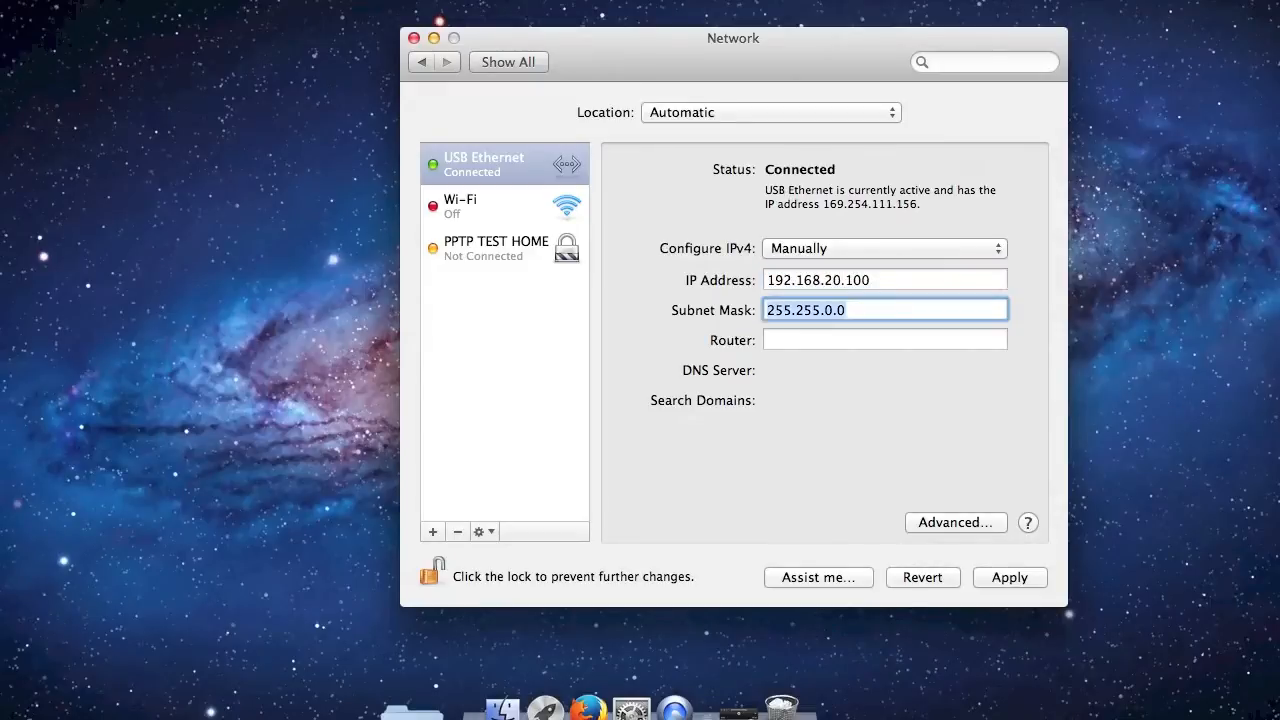
pyautogui.write('255.')
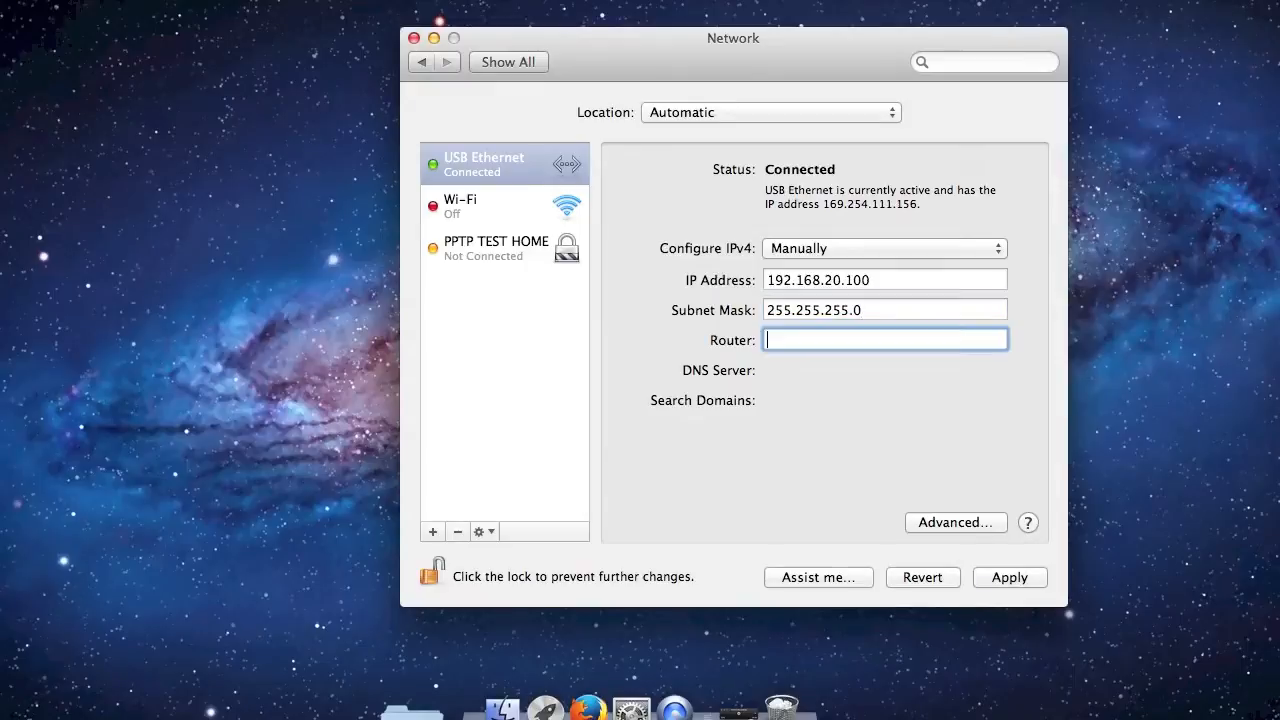
pyautogui.write('1')
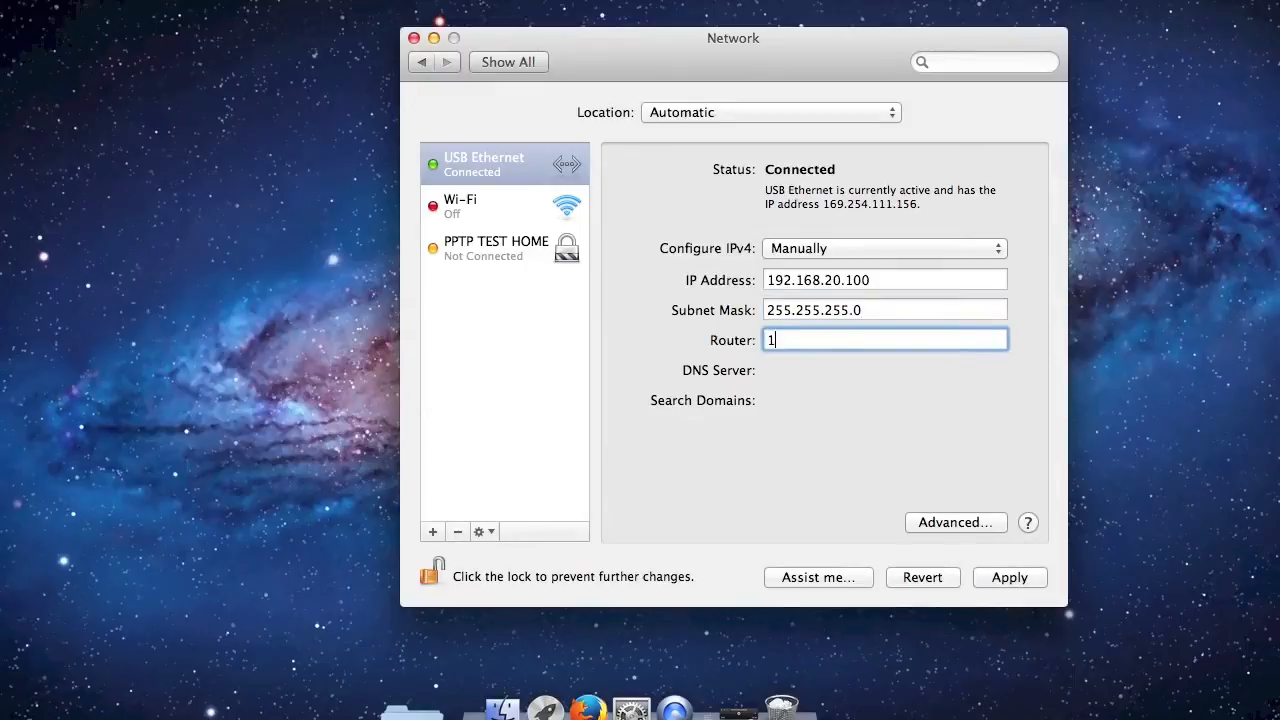
pyautogui.write('92.168.20.1')
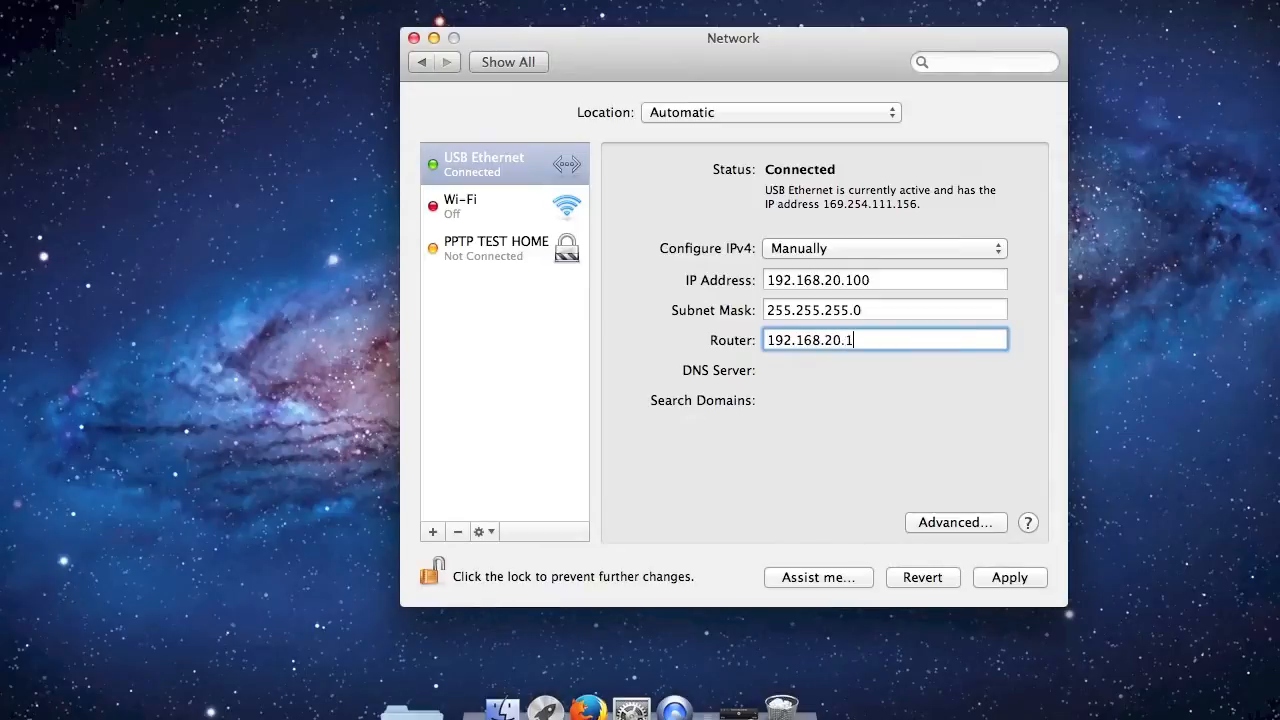
pyautogui.click(1010, 576)
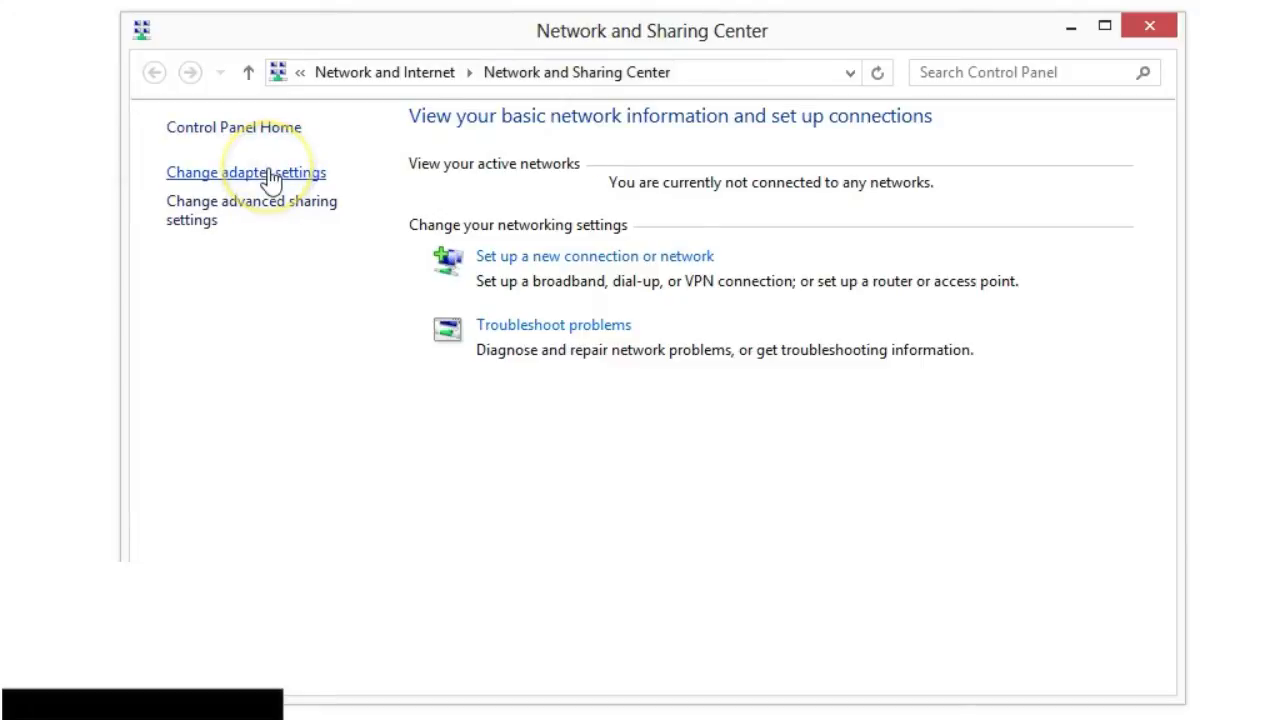
# - Reach the Windows Ethernet adapter's properties and select Internet Protocol Version 4
pyautogui.click(244, 172)
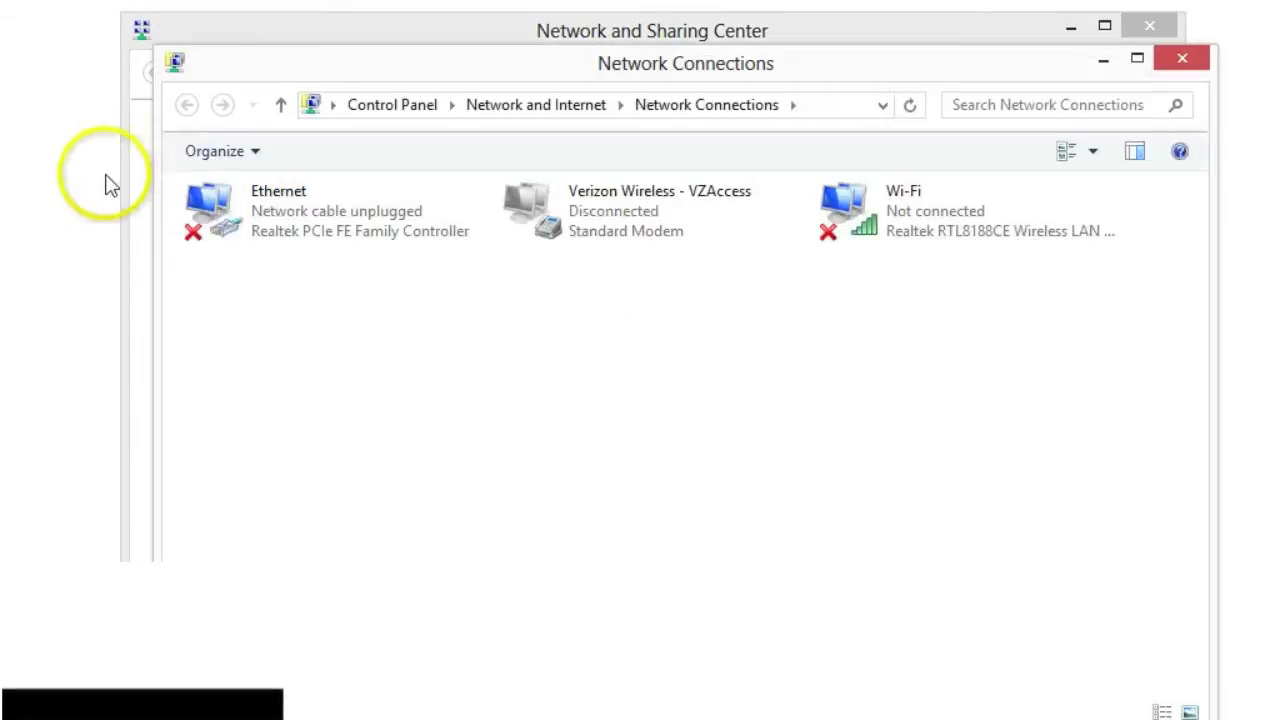
pyautogui.moveTo(404, 302)
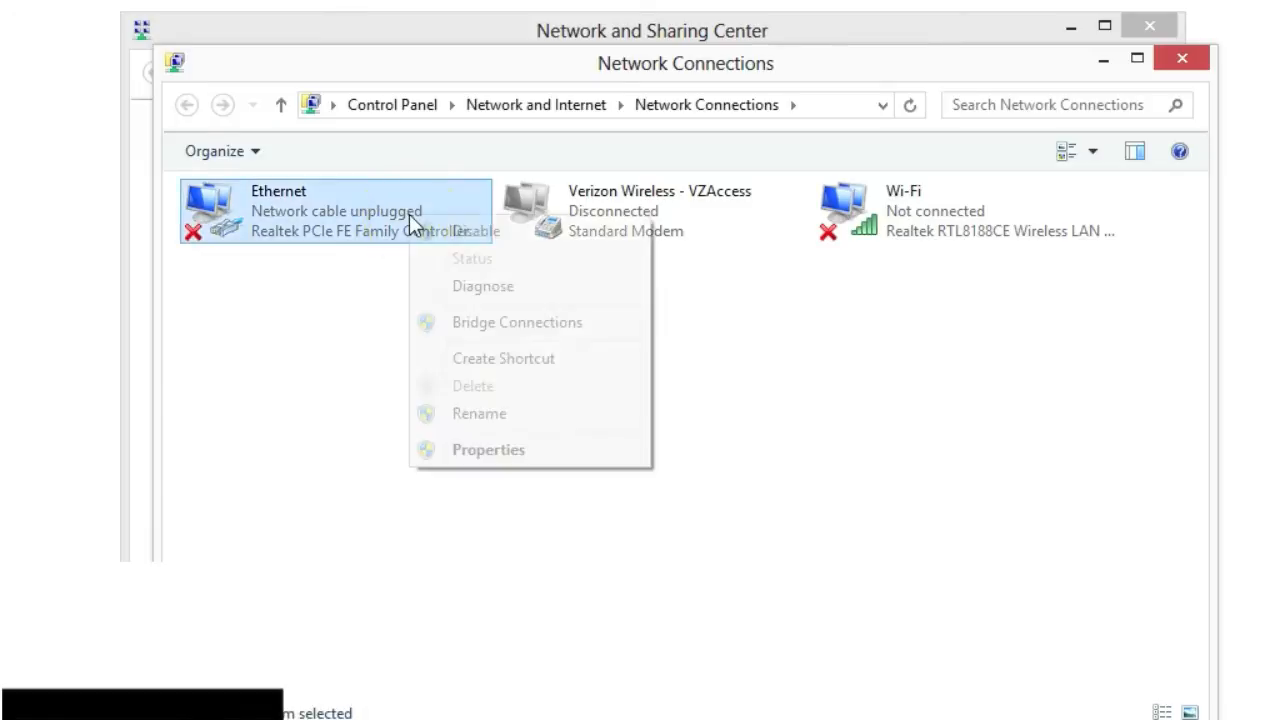
pyautogui.click(504, 468)
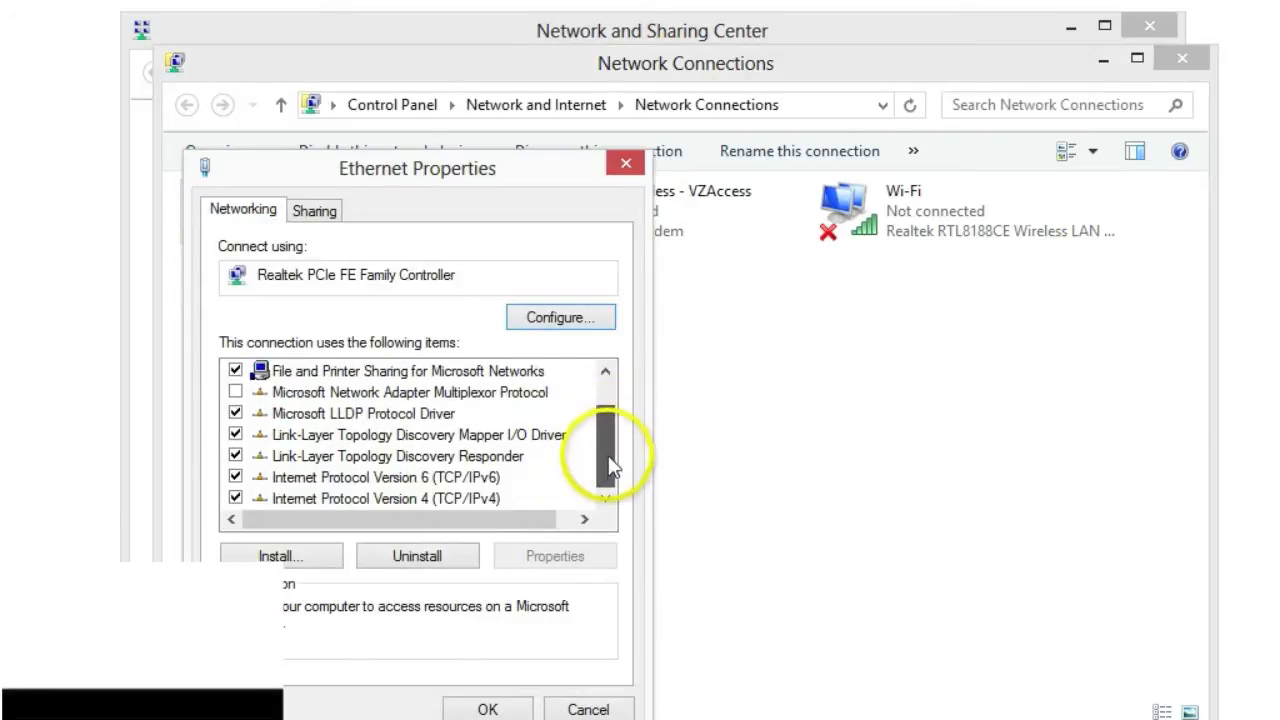
pyautogui.click(390, 498)
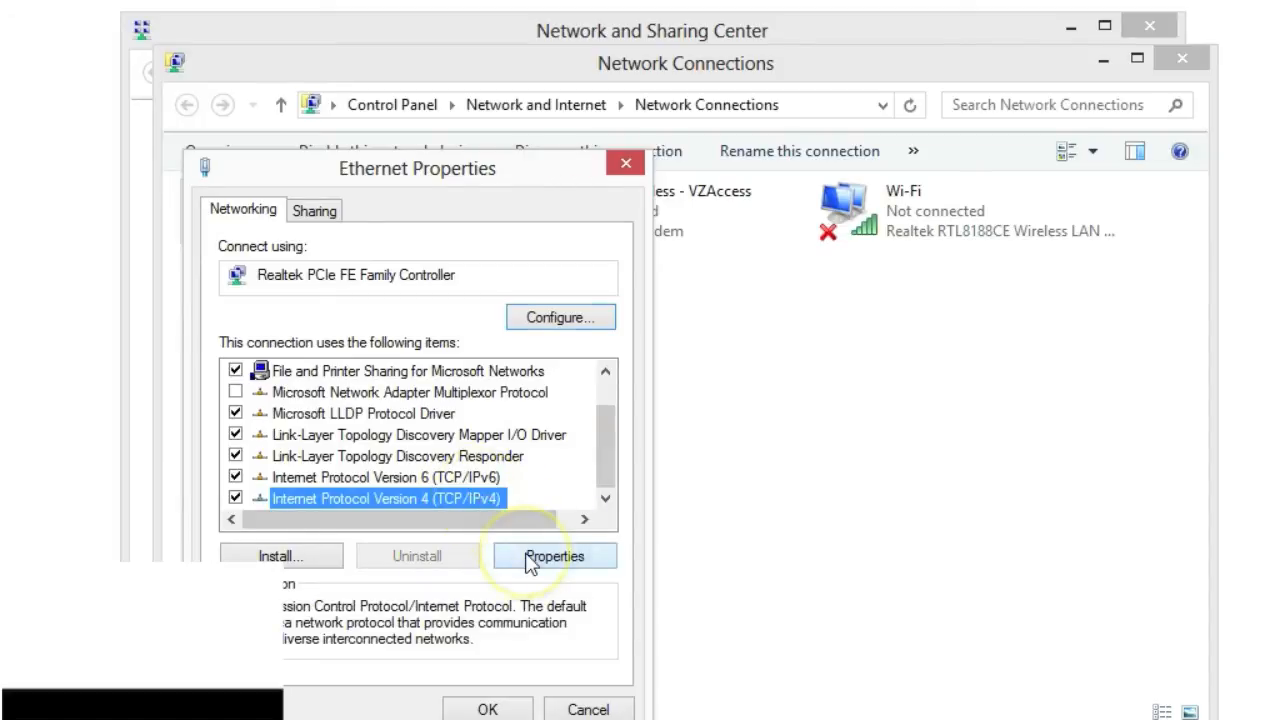
# - Set Windows Ethernet to static 192.168.20.100, mask 255.255.255.0, gateway 192.168.20.1, and confirm
pyautogui.click(554, 556)
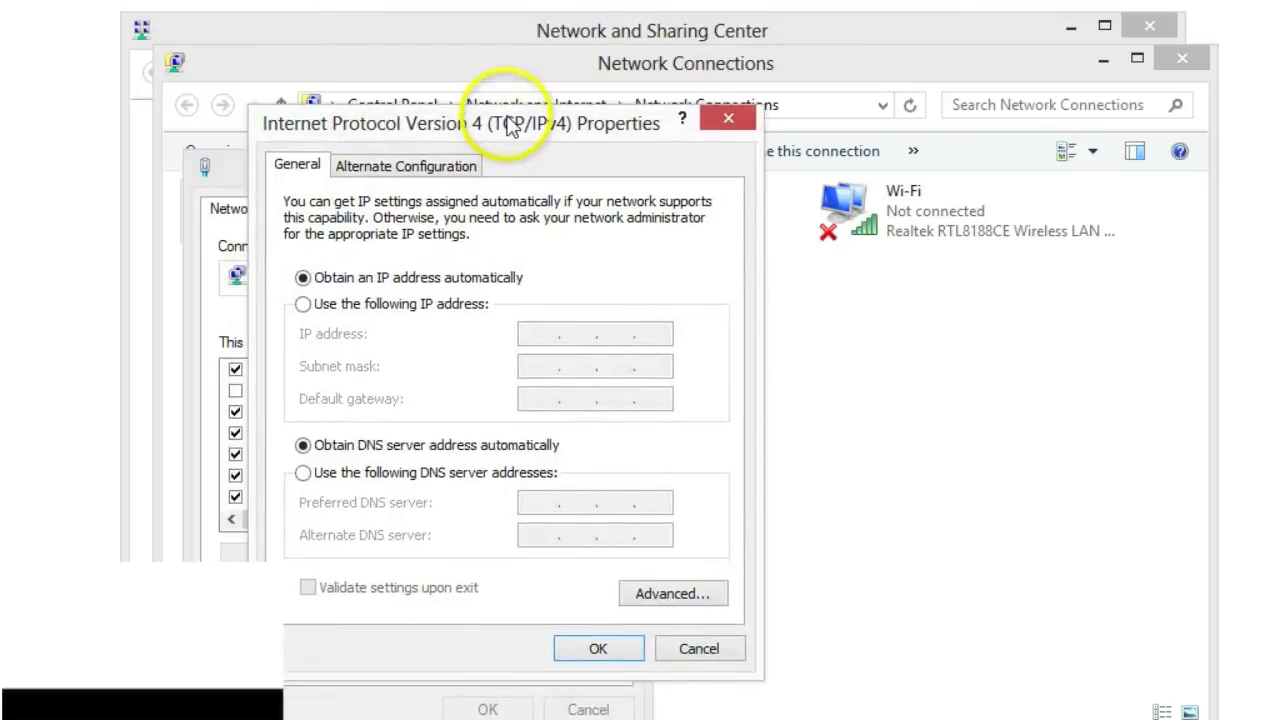
pyautogui.click(304, 304)
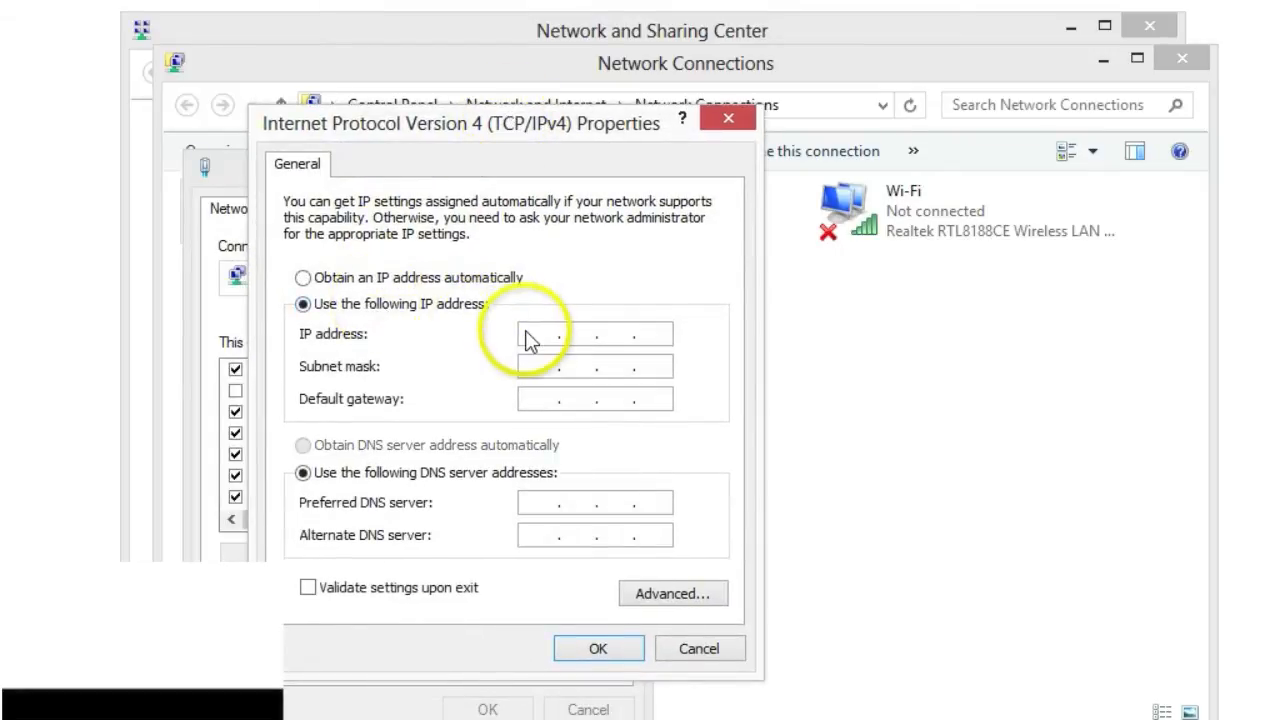
pyautogui.write('192')
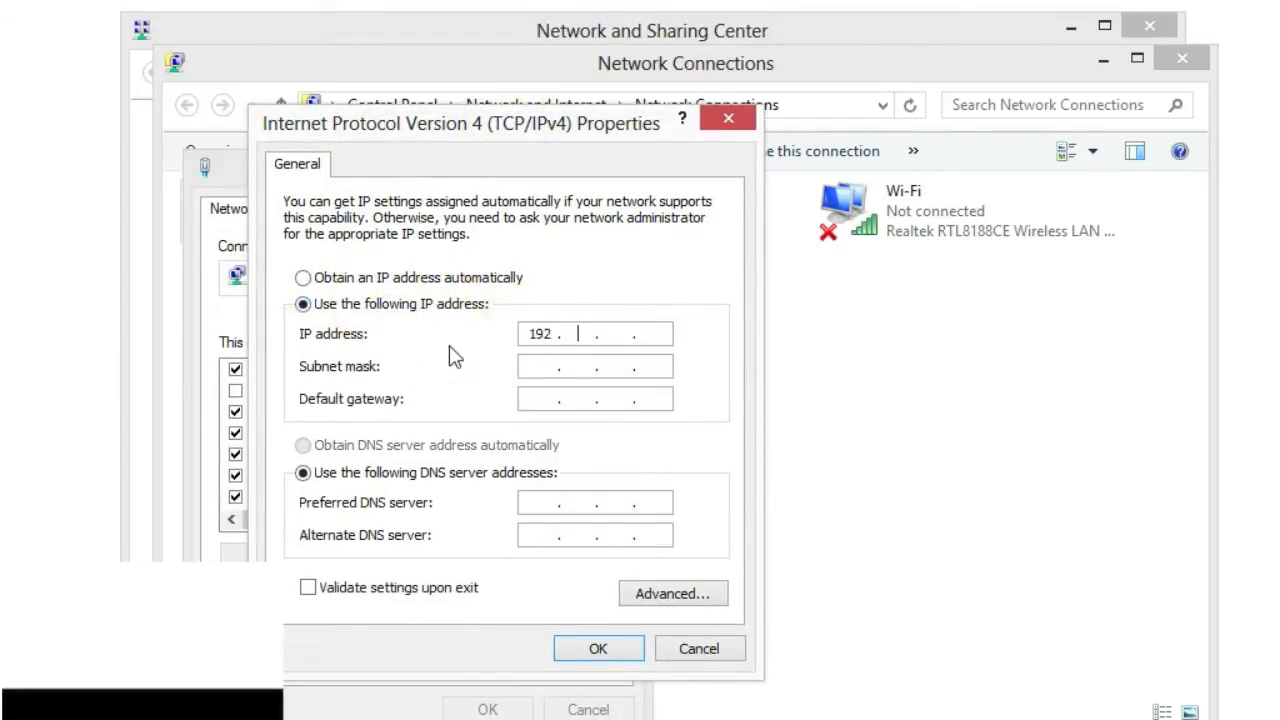
pyautogui.write('168.20')
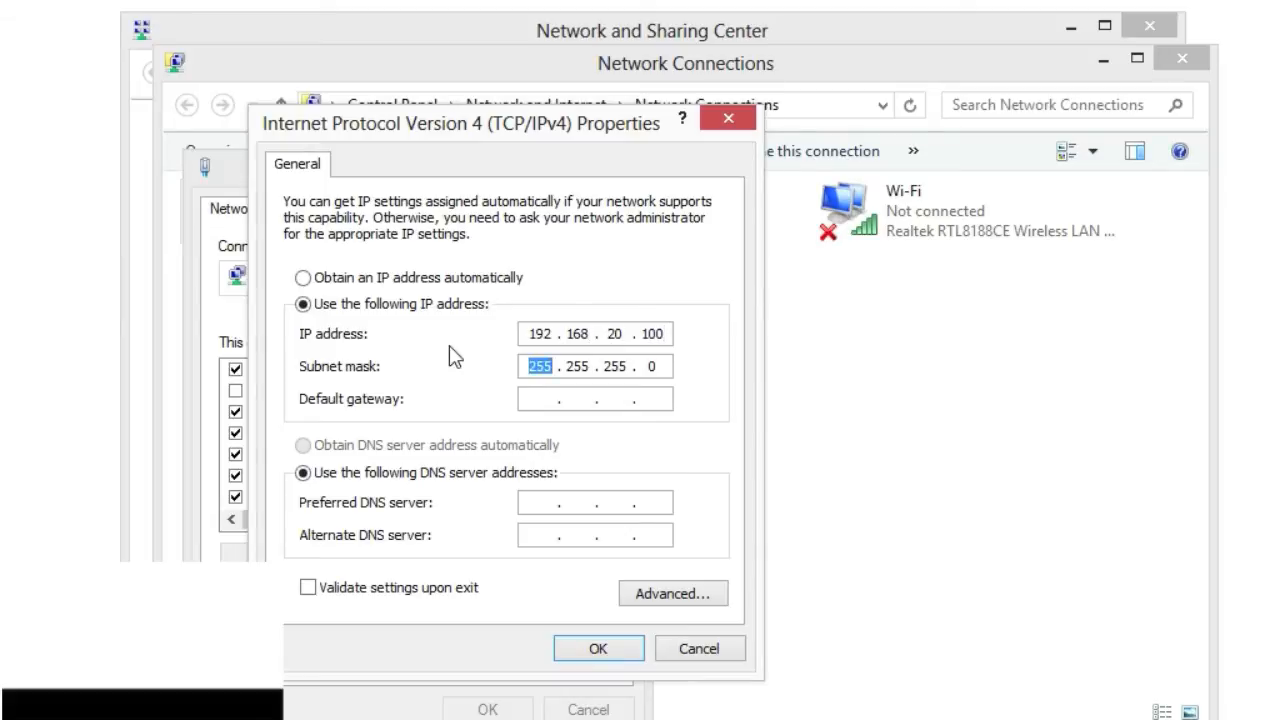
pyautogui.write('192 . . .')
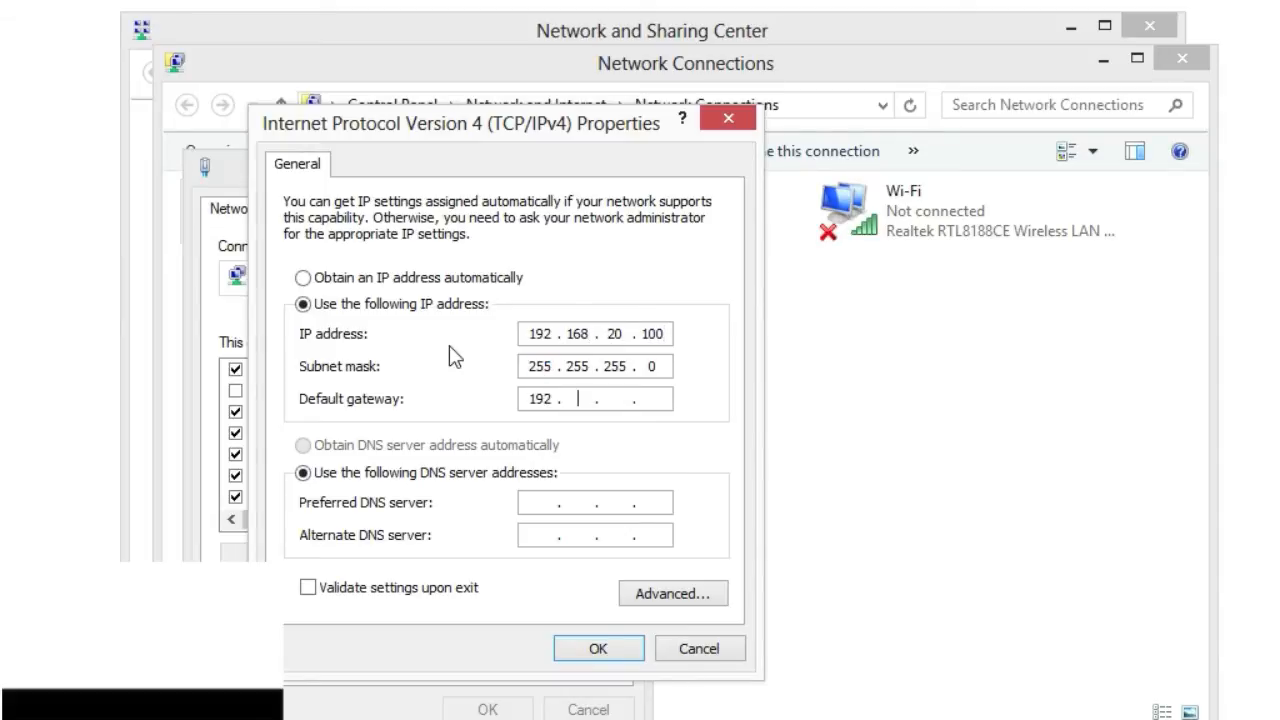
pyautogui.write('168.20')
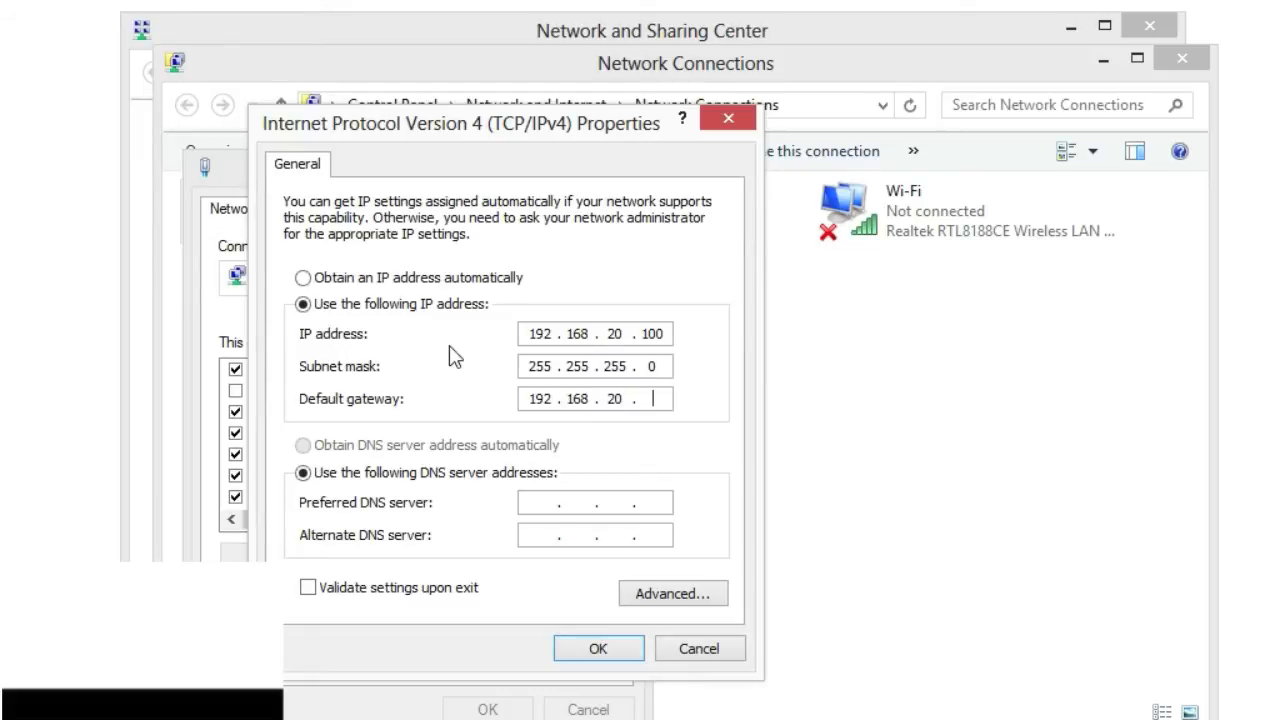
pyautogui.write('1')
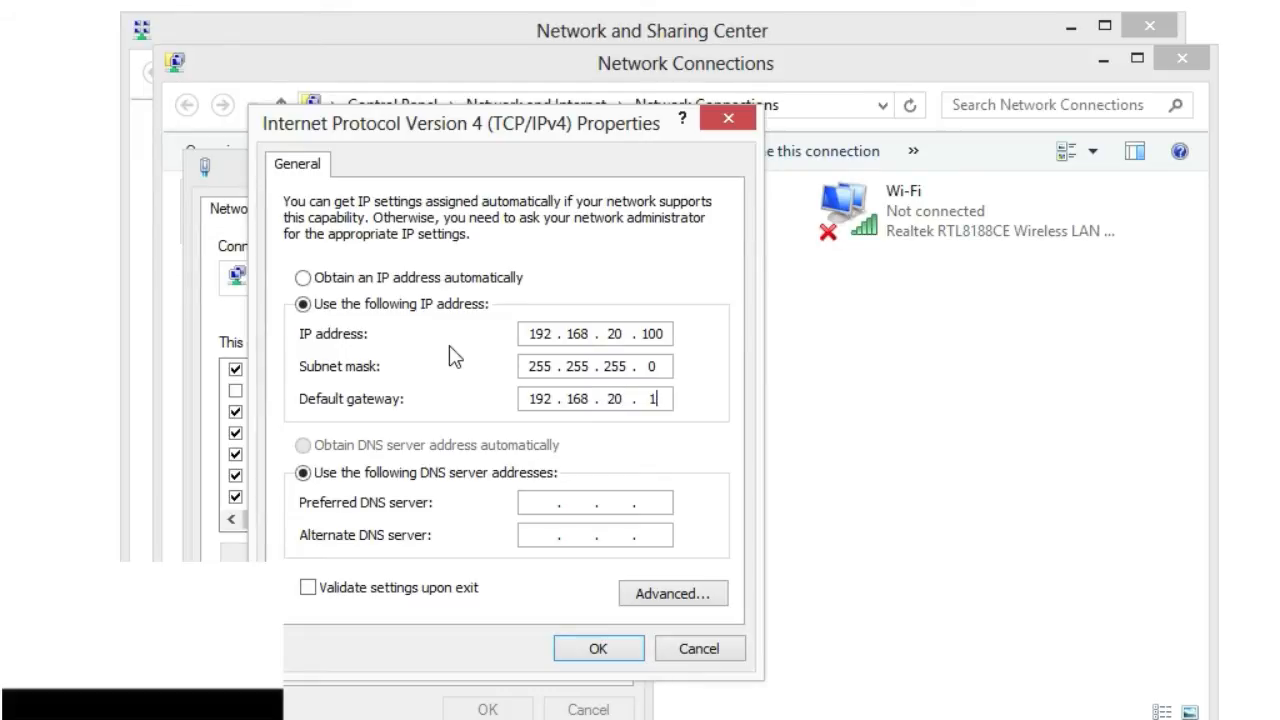
pyautogui.click(598, 648)
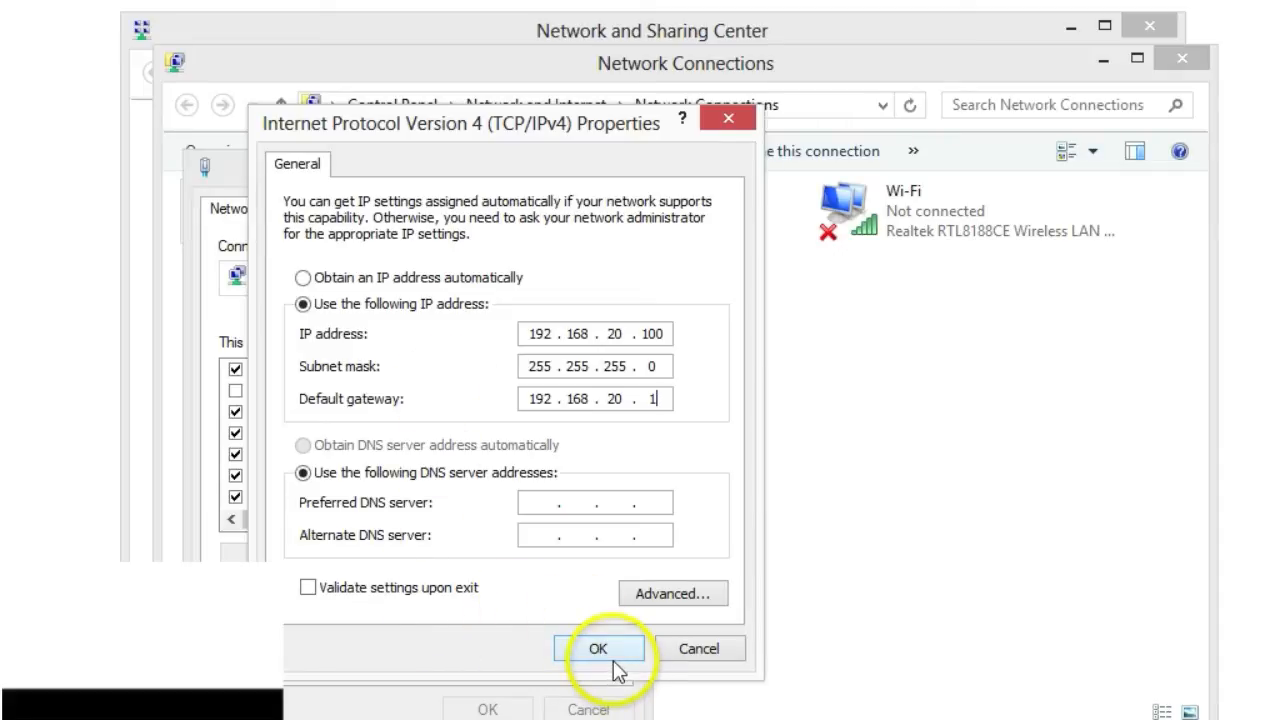
pyautogui.click(600, 648)
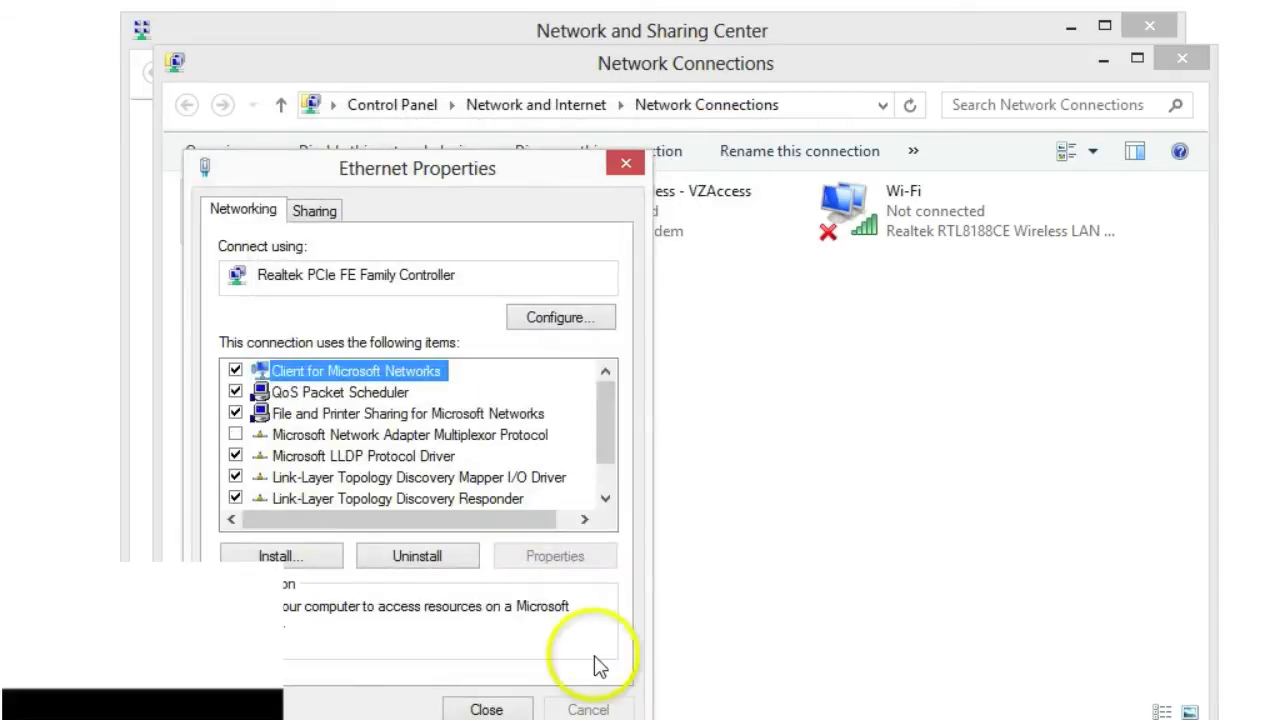
pyautogui.click(486, 708)
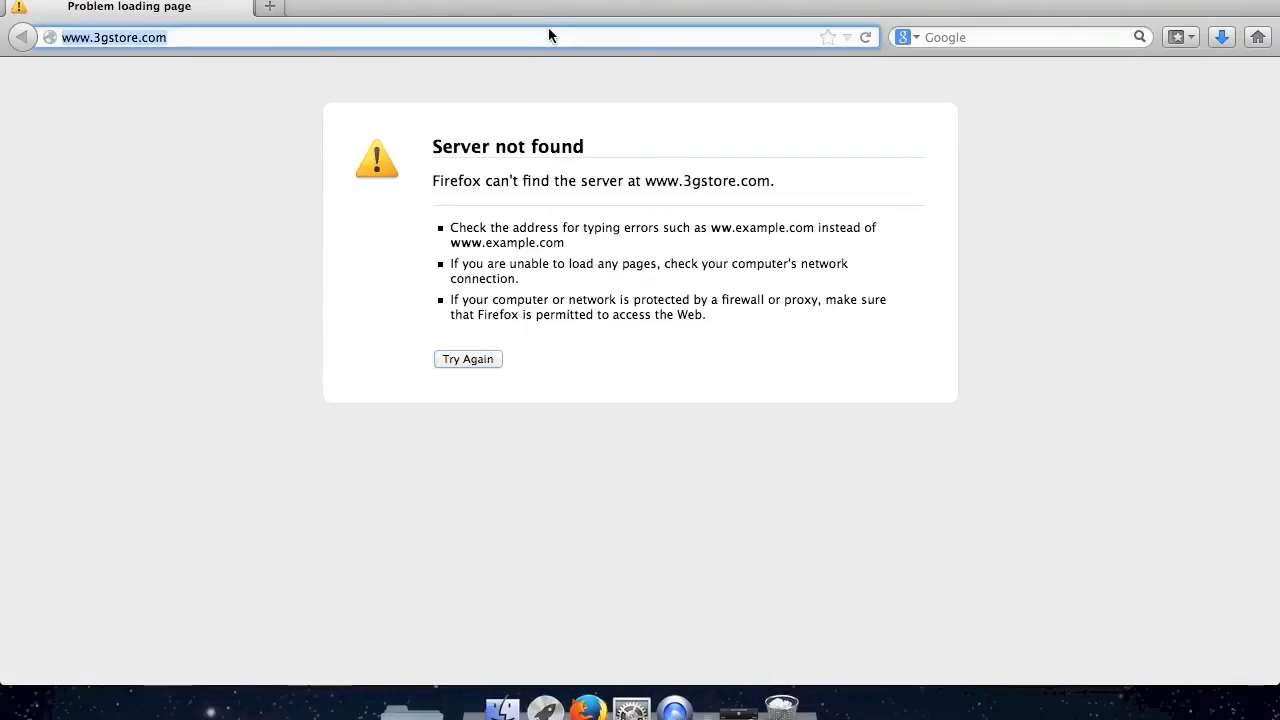
# - Load the Device Connector admin page at 192.168.20.1/ in Firefox
pyautogui.write('192.168.50.1/')
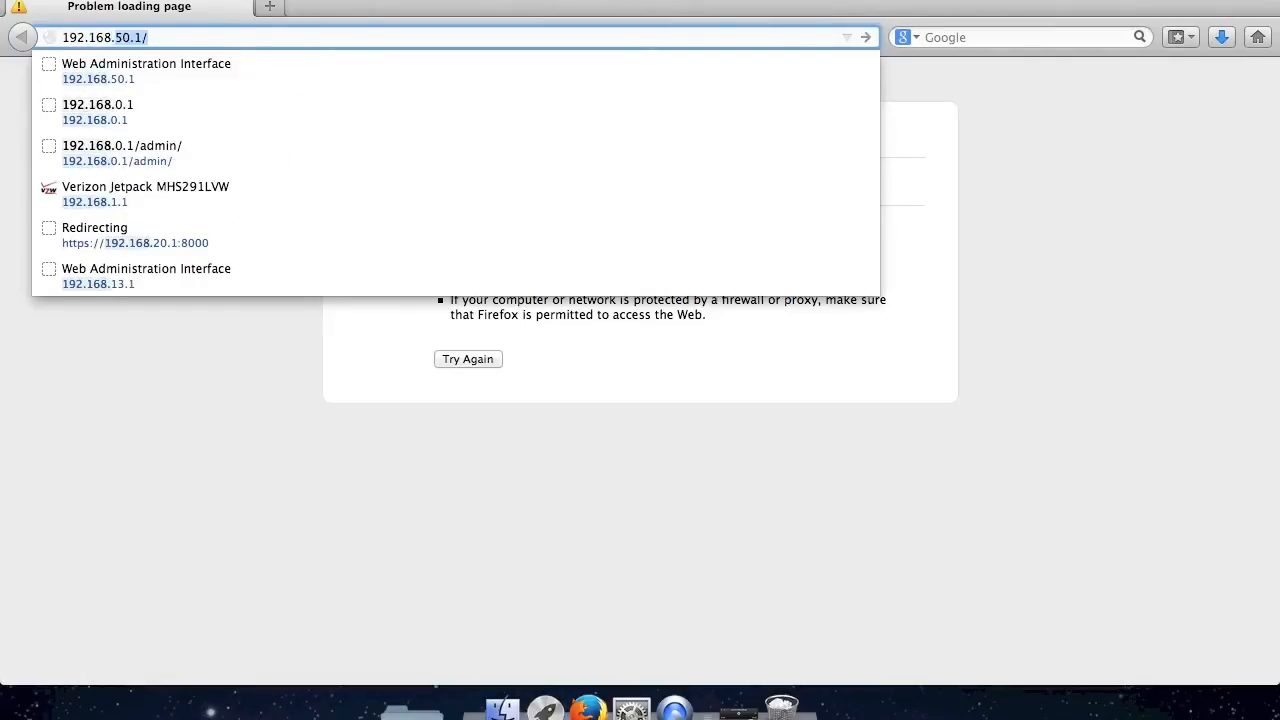
pyautogui.write('192.168.20.1/')
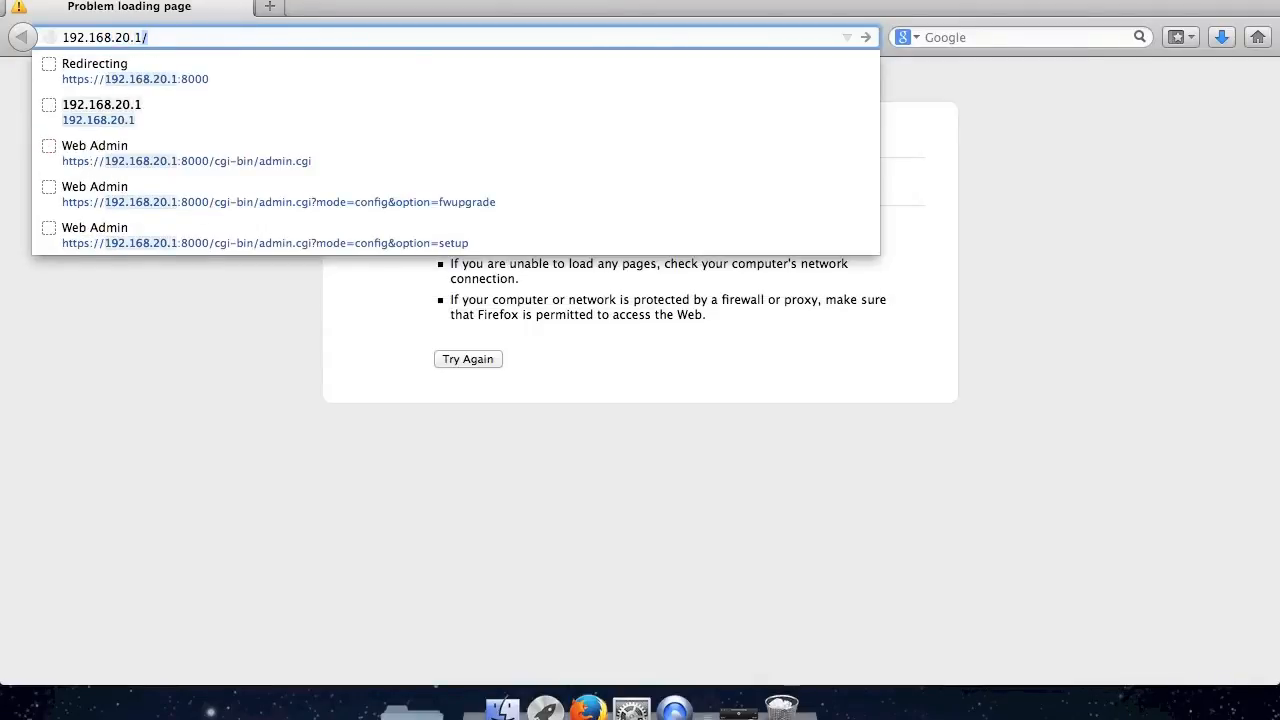
pyautogui.click(186, 152)
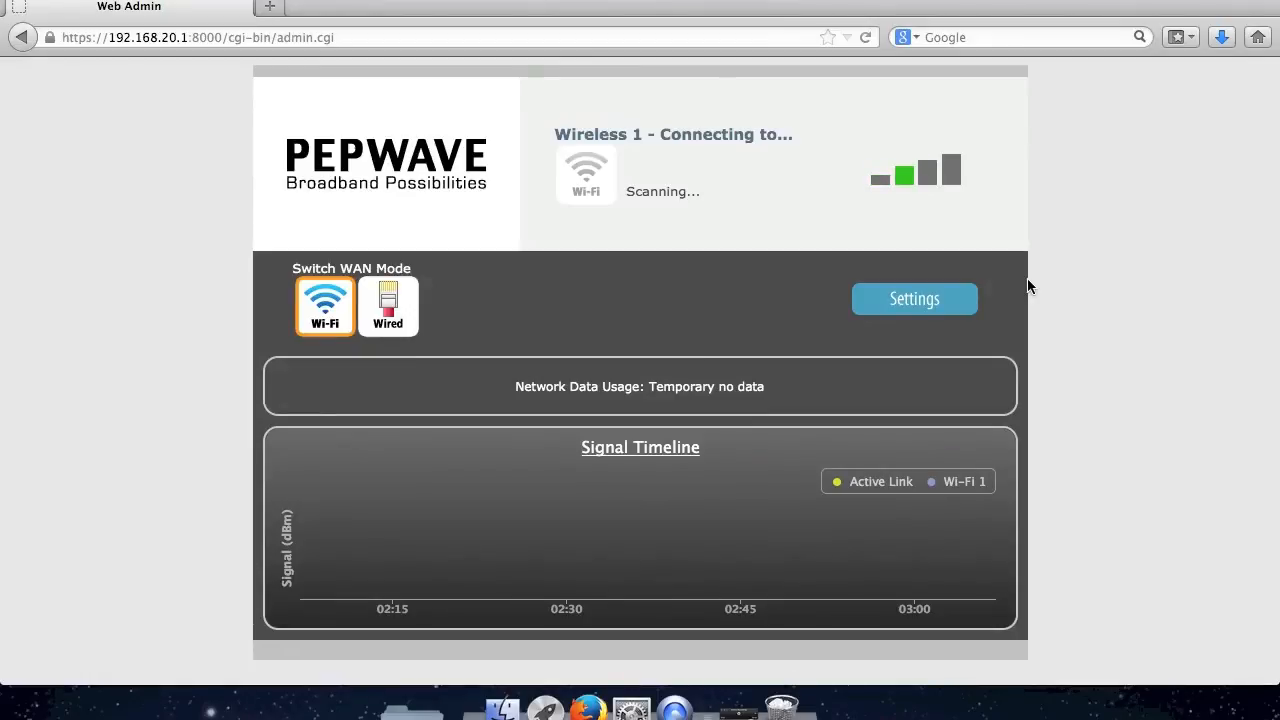
pyautogui.moveTo(500, 316)
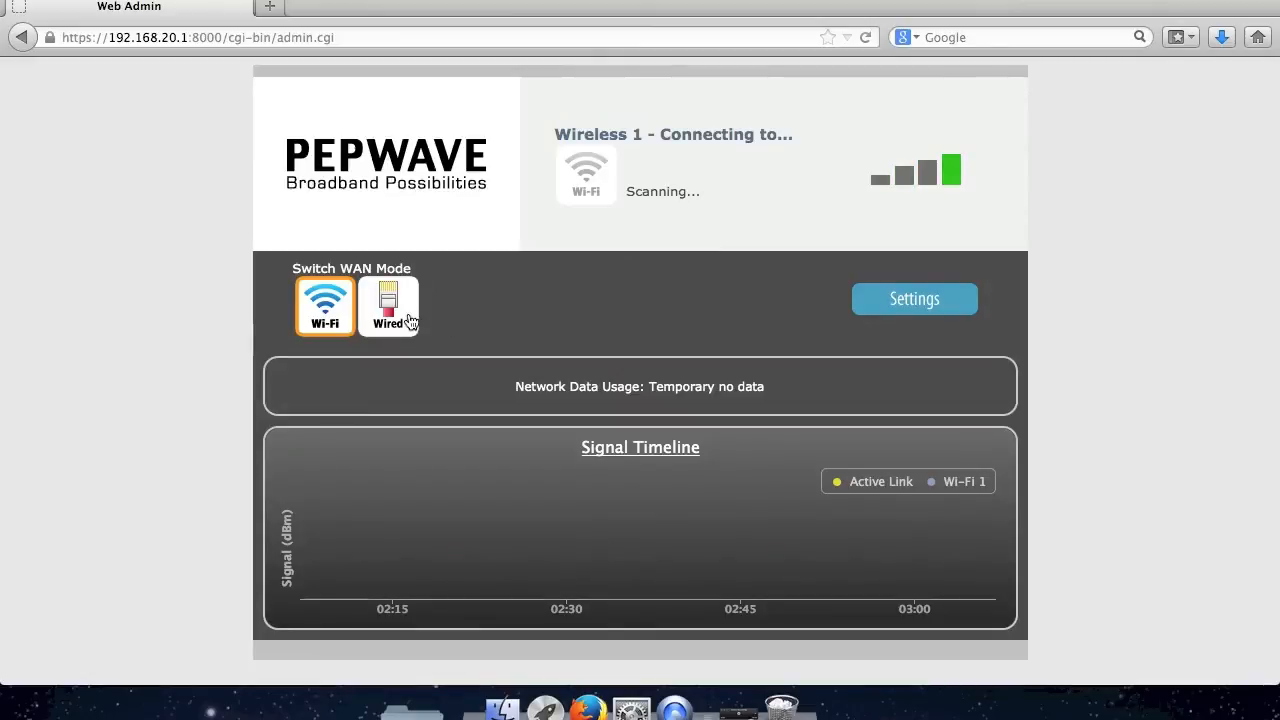
pyautogui.moveTo(780, 296)
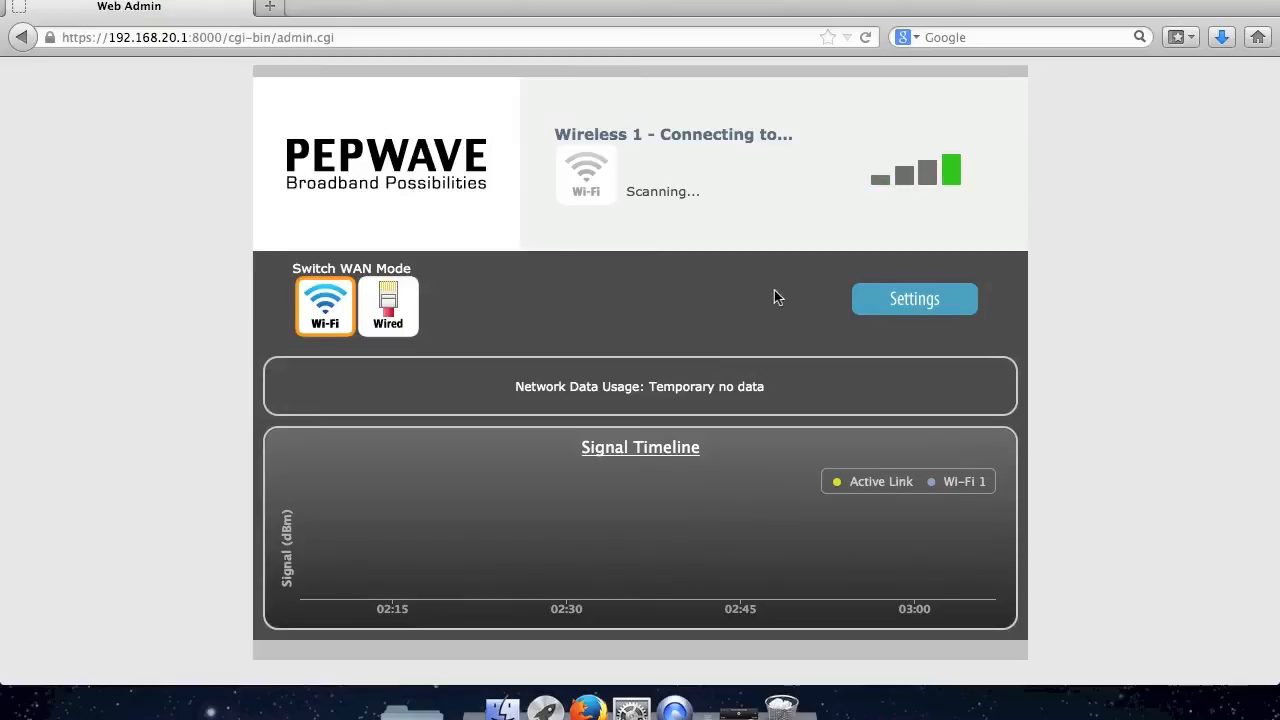
# - Go to the device's Settings page and reach the WiFi WAN Settings section
pyautogui.click(914, 298)
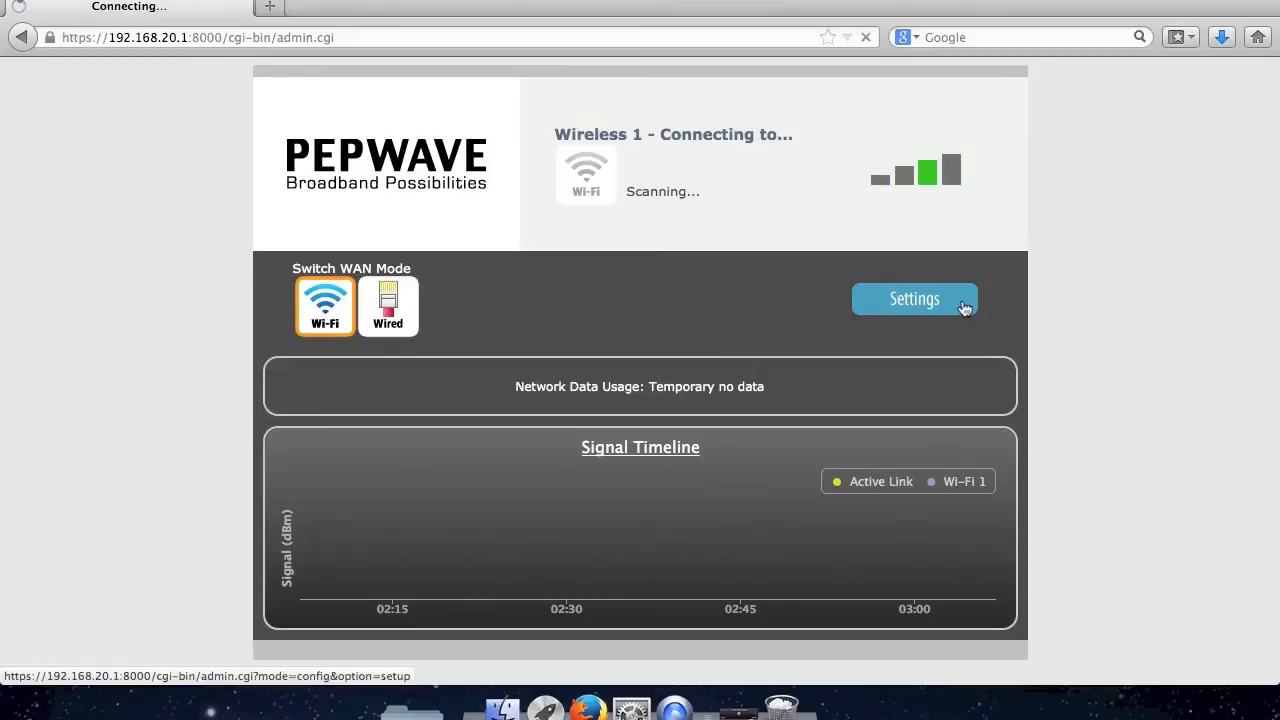
pyautogui.click(914, 300)
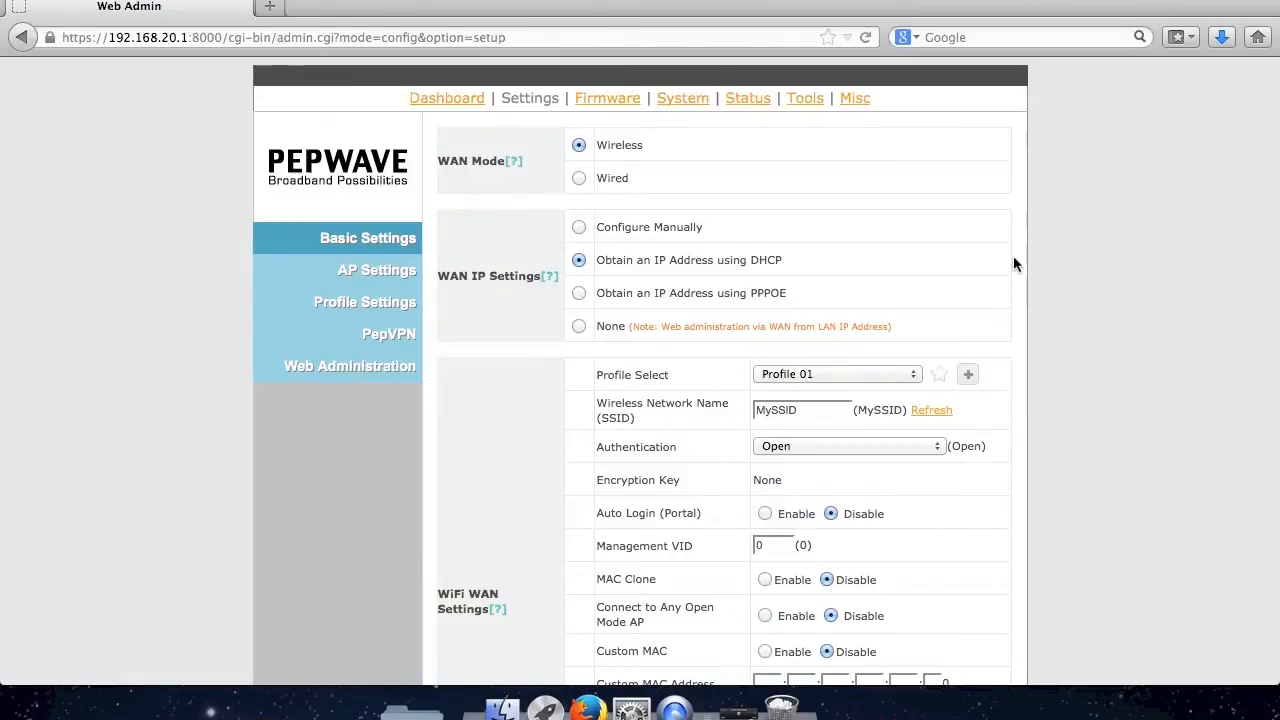
pyautogui.moveTo(1098, 264)
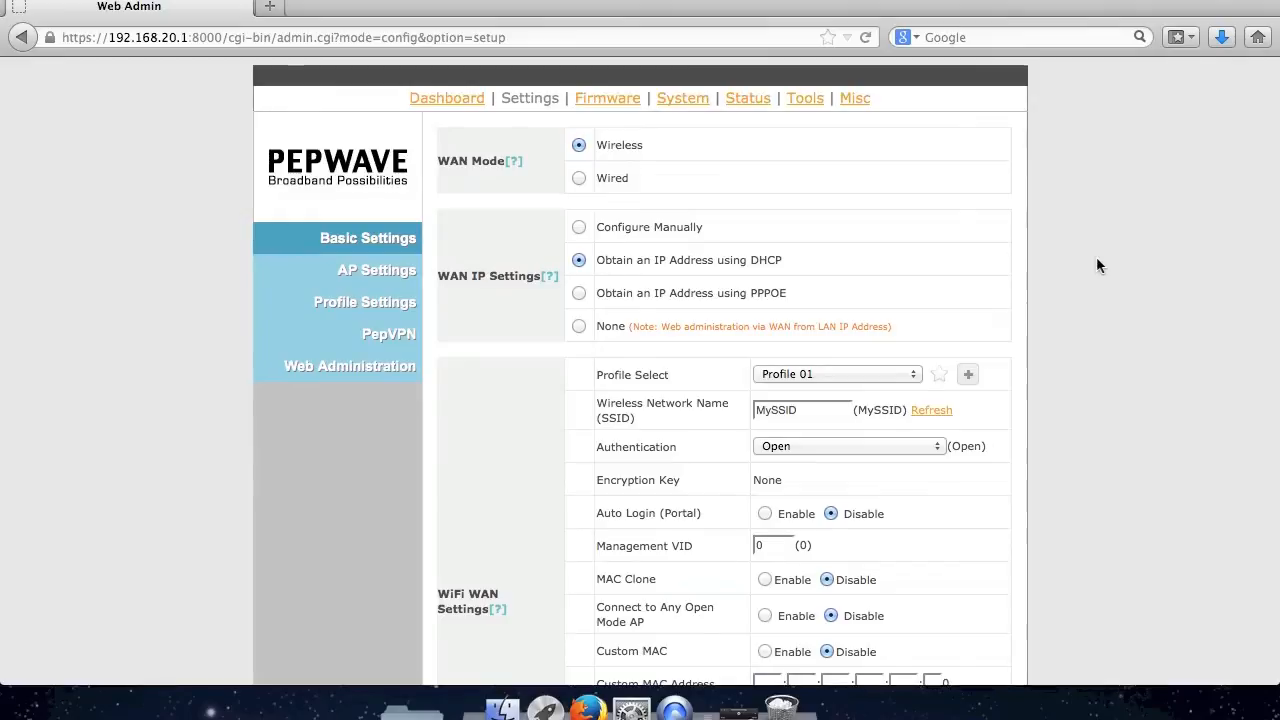
pyautogui.scroll(-3)
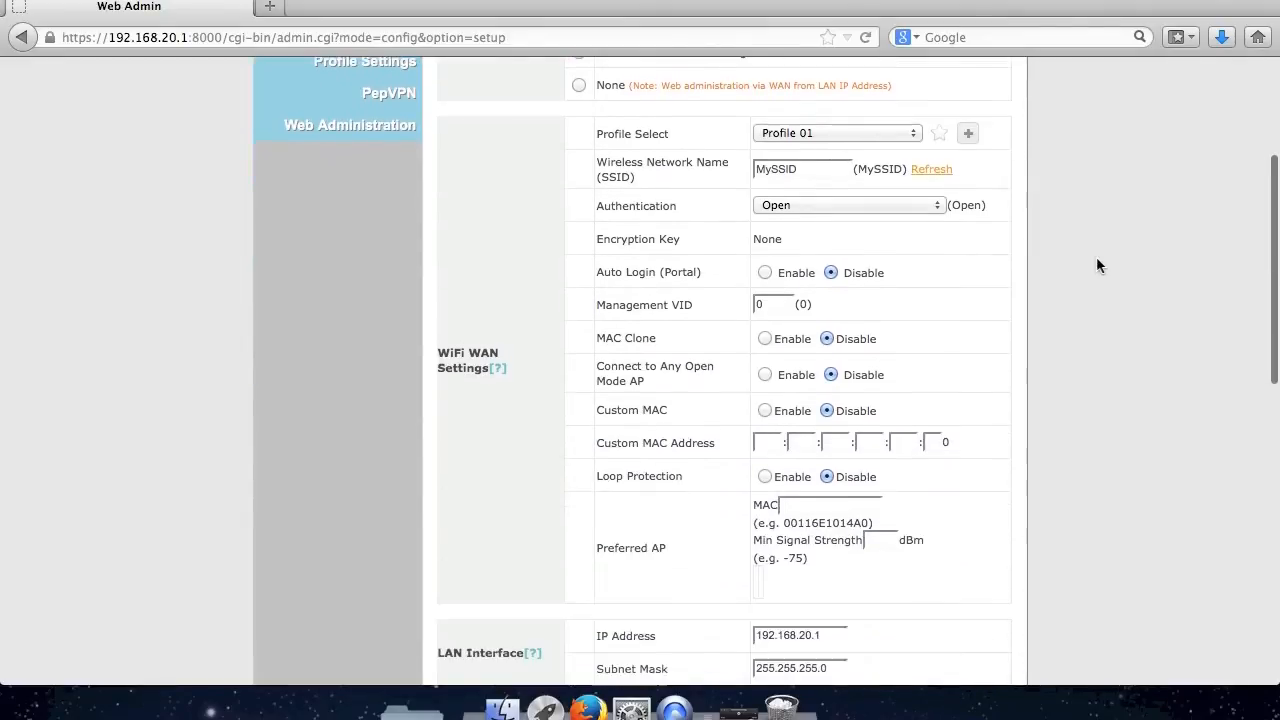
pyautogui.scroll(-3)
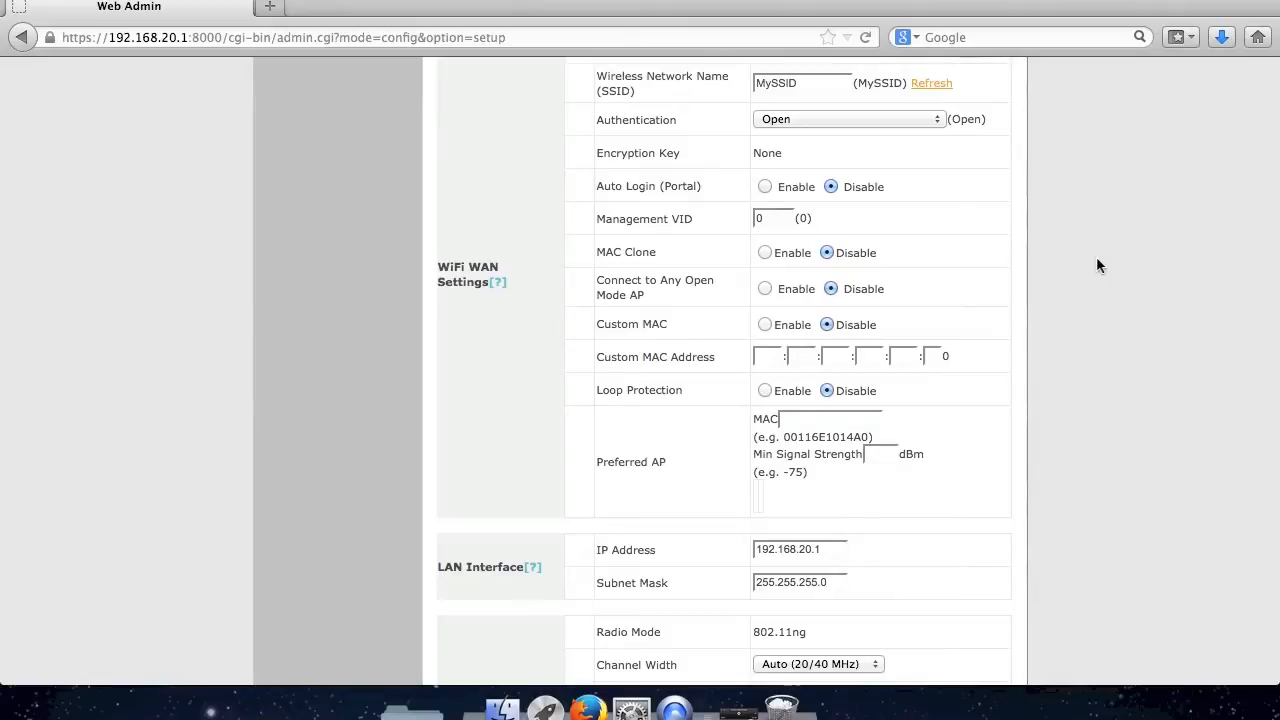
# - Refresh the nearby network list and choose Warehouse-SOHO_Production as the WiFi WAN network
pyautogui.click(832, 88)
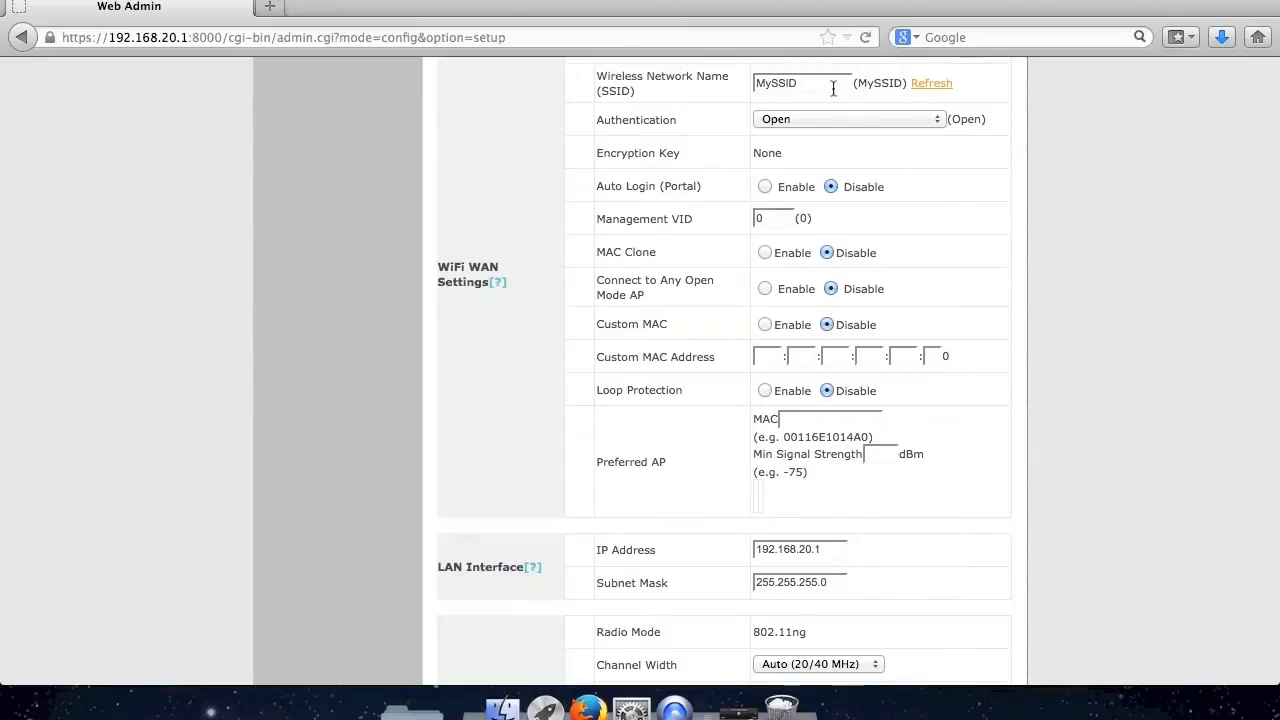
pyautogui.click(800, 84)
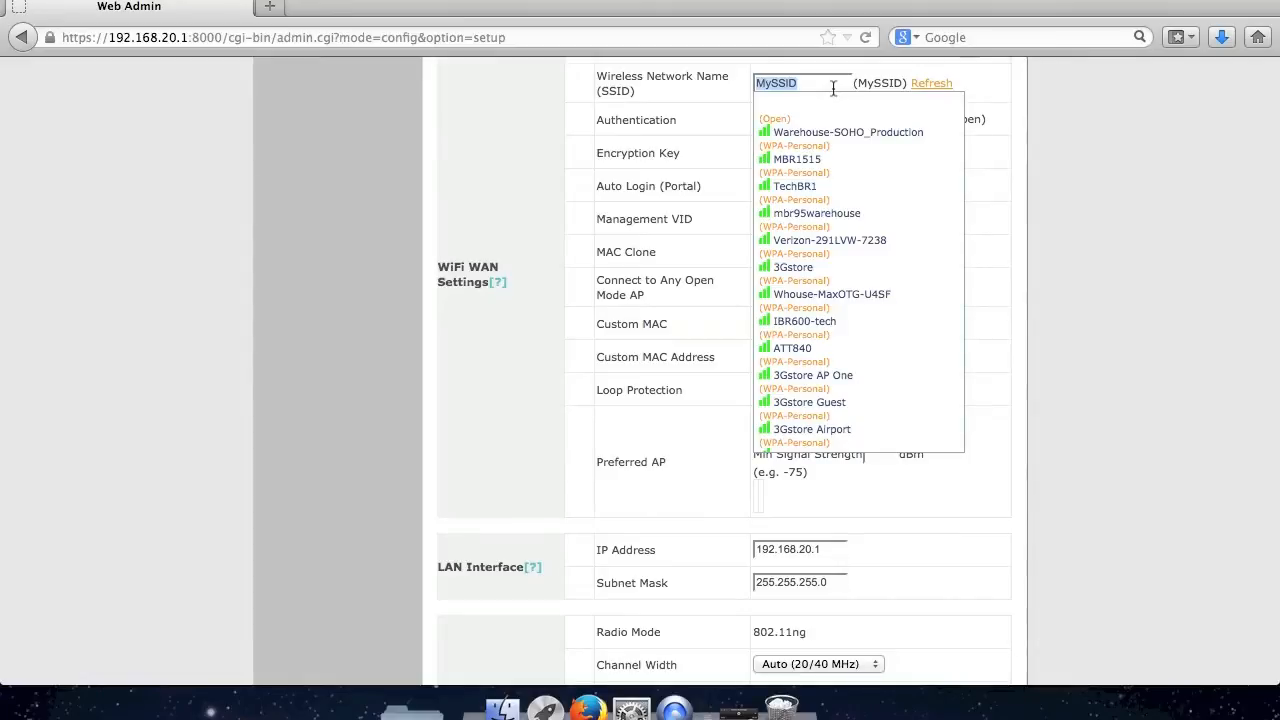
pyautogui.moveTo(858, 184)
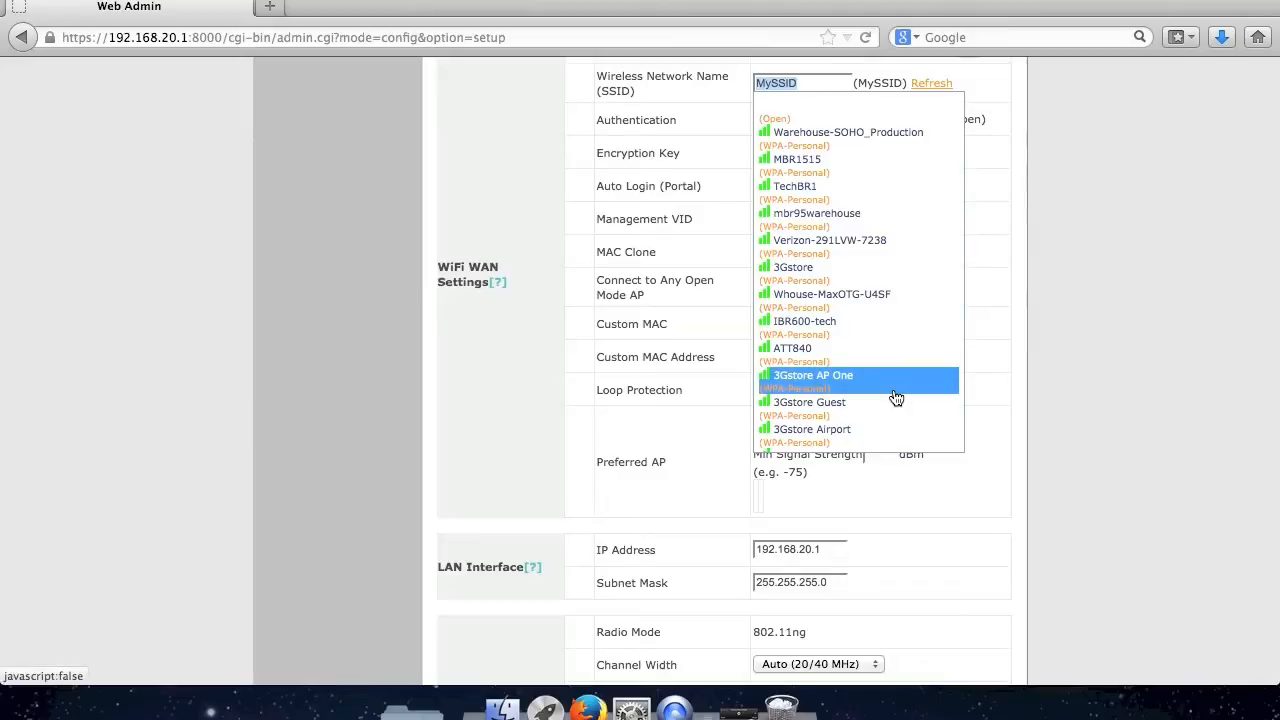
pyautogui.moveTo(900, 188)
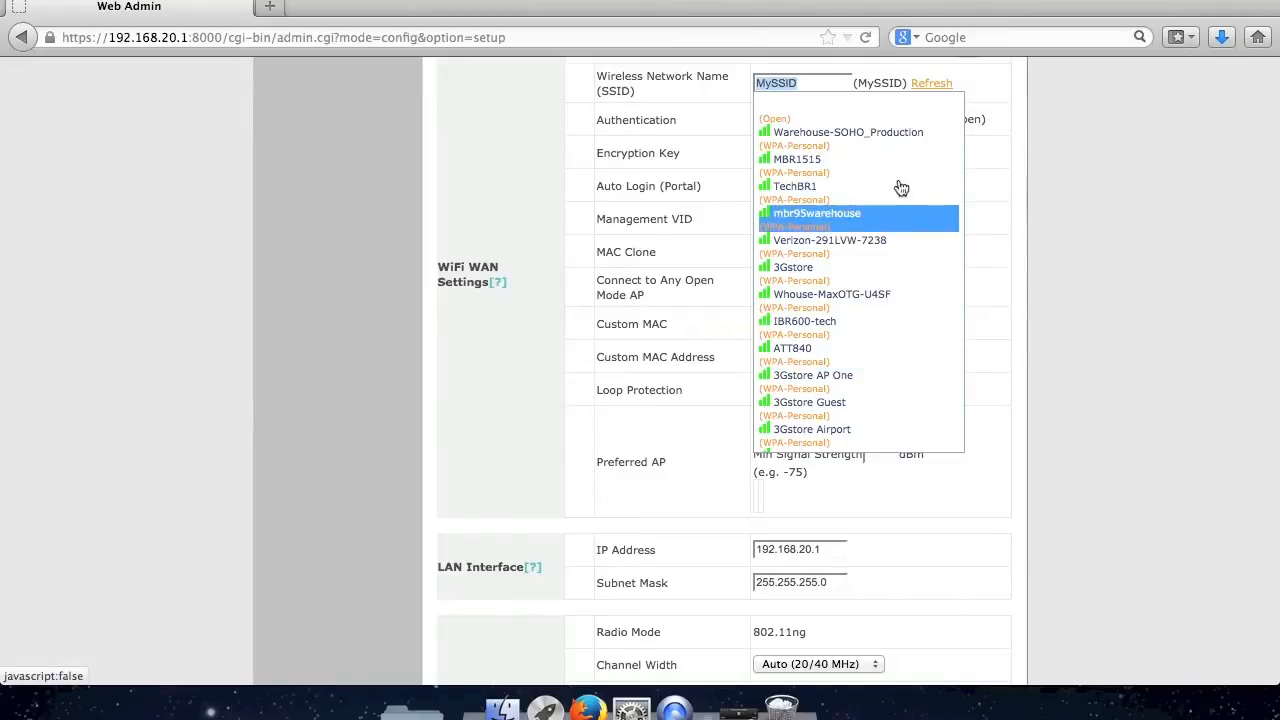
pyautogui.moveTo(916, 138)
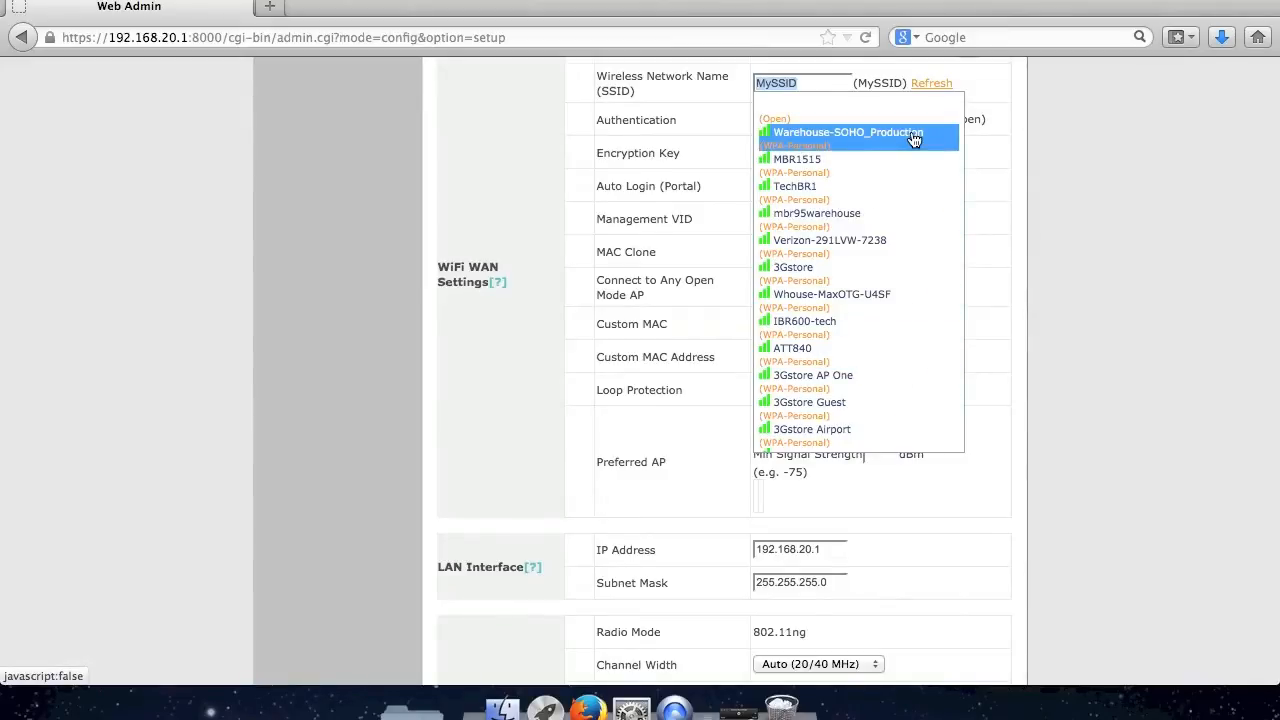
pyautogui.click(848, 132)
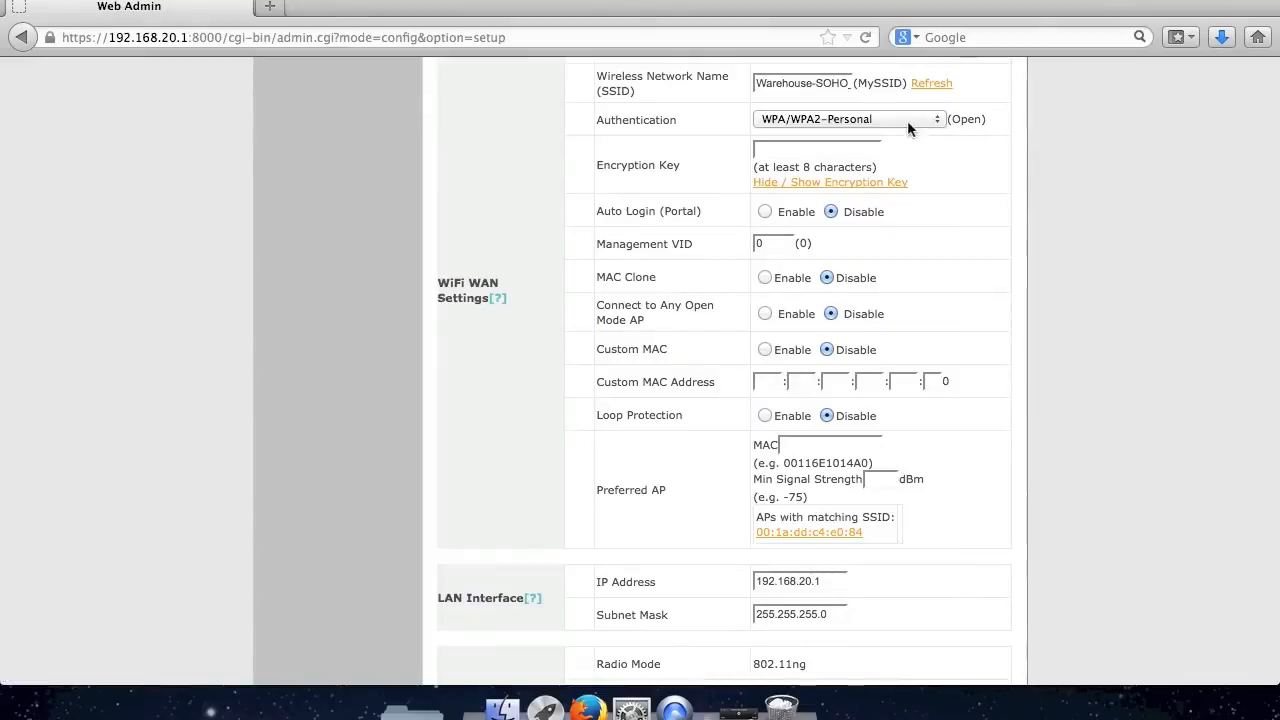
pyautogui.moveTo(940, 160)
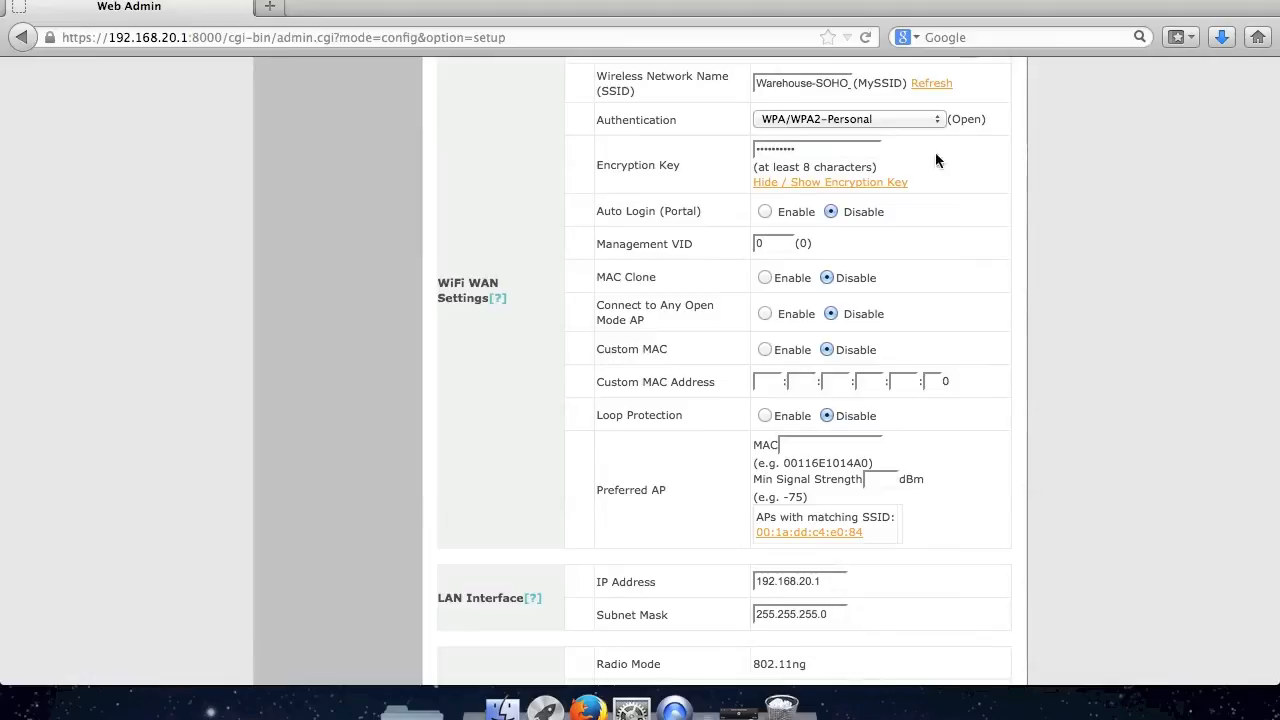
# - Name the private AP DeviceConnector, secure it with WPA/WPA2-Personal and a key, and save
pyautogui.scroll(-3)
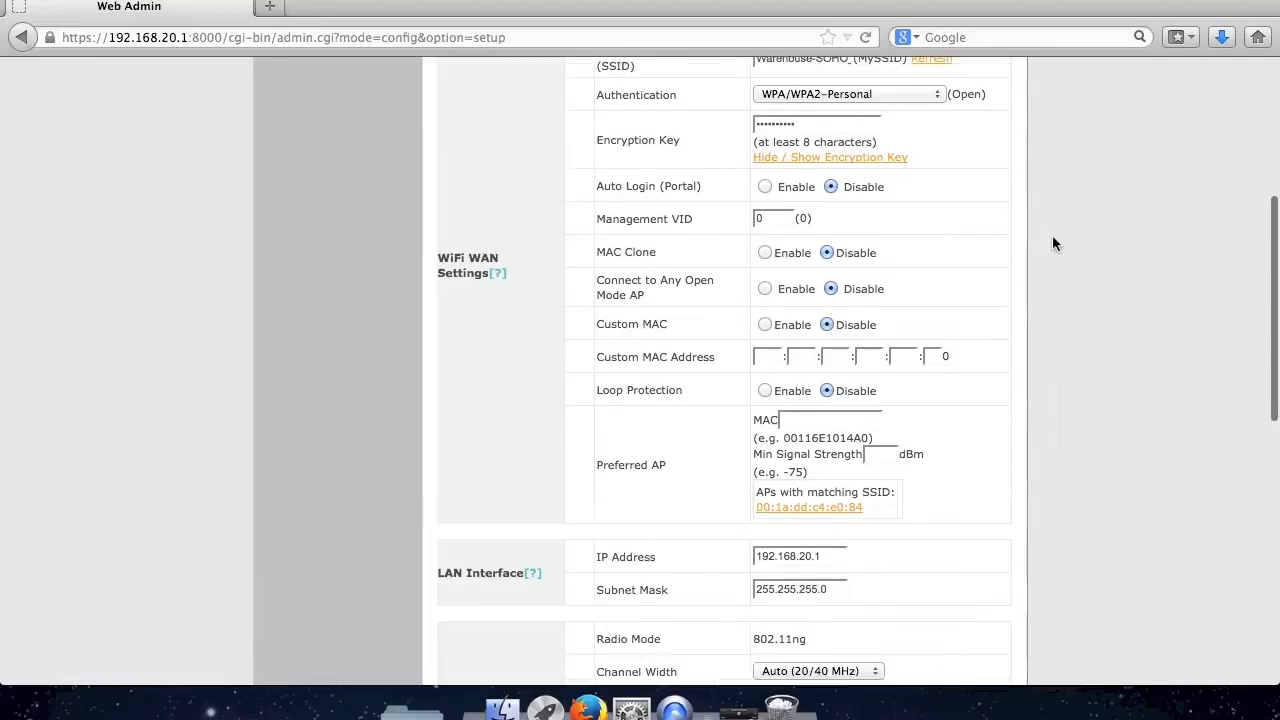
pyautogui.scroll(-3)
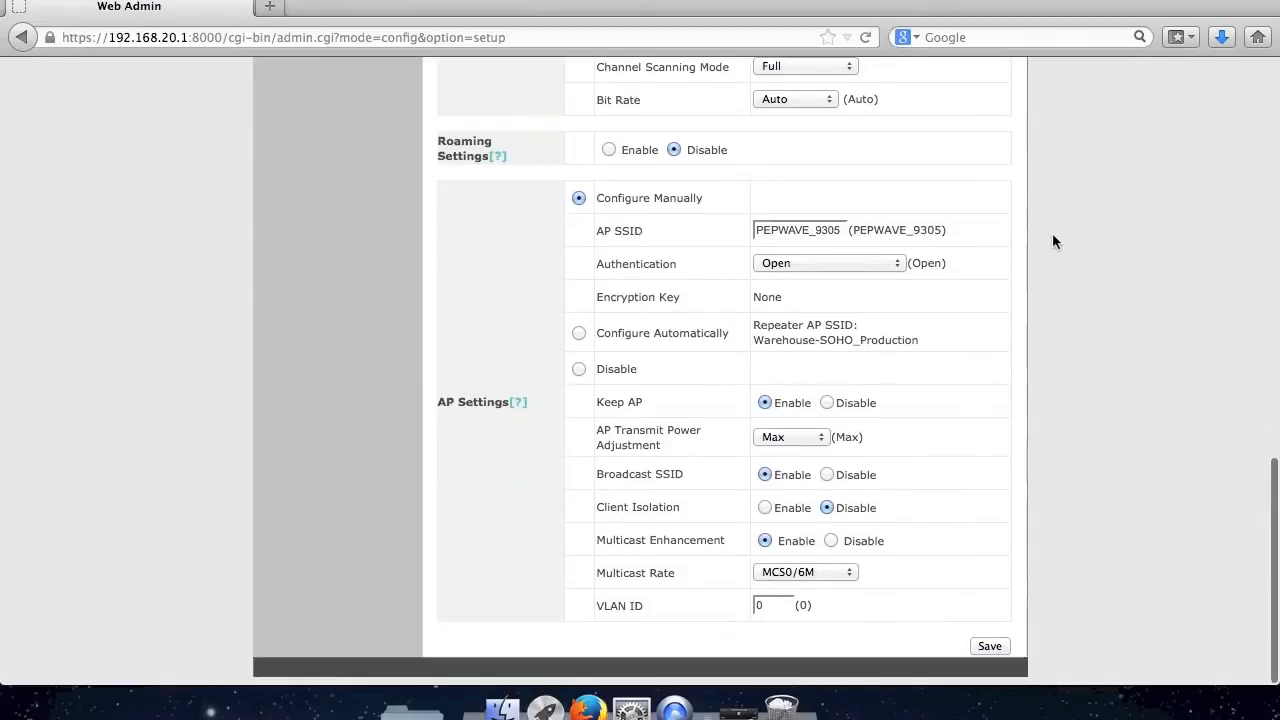
pyautogui.moveTo(940, 228)
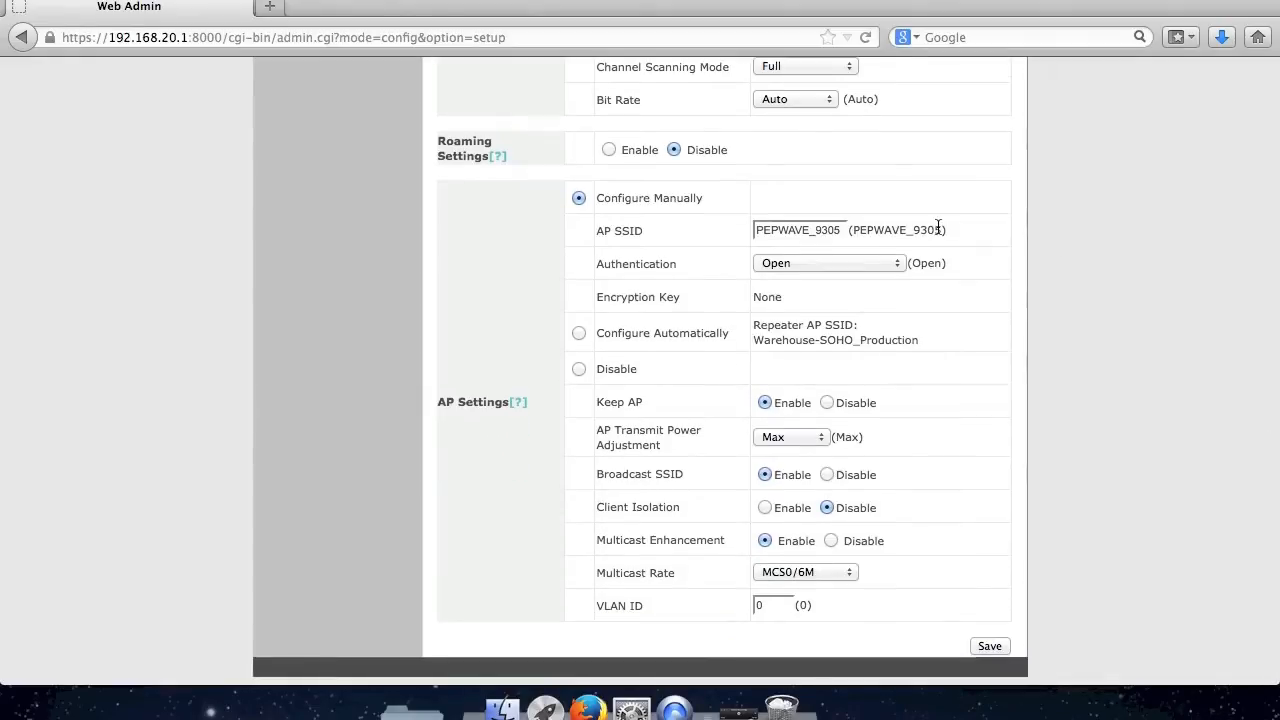
pyautogui.moveTo(956, 232)
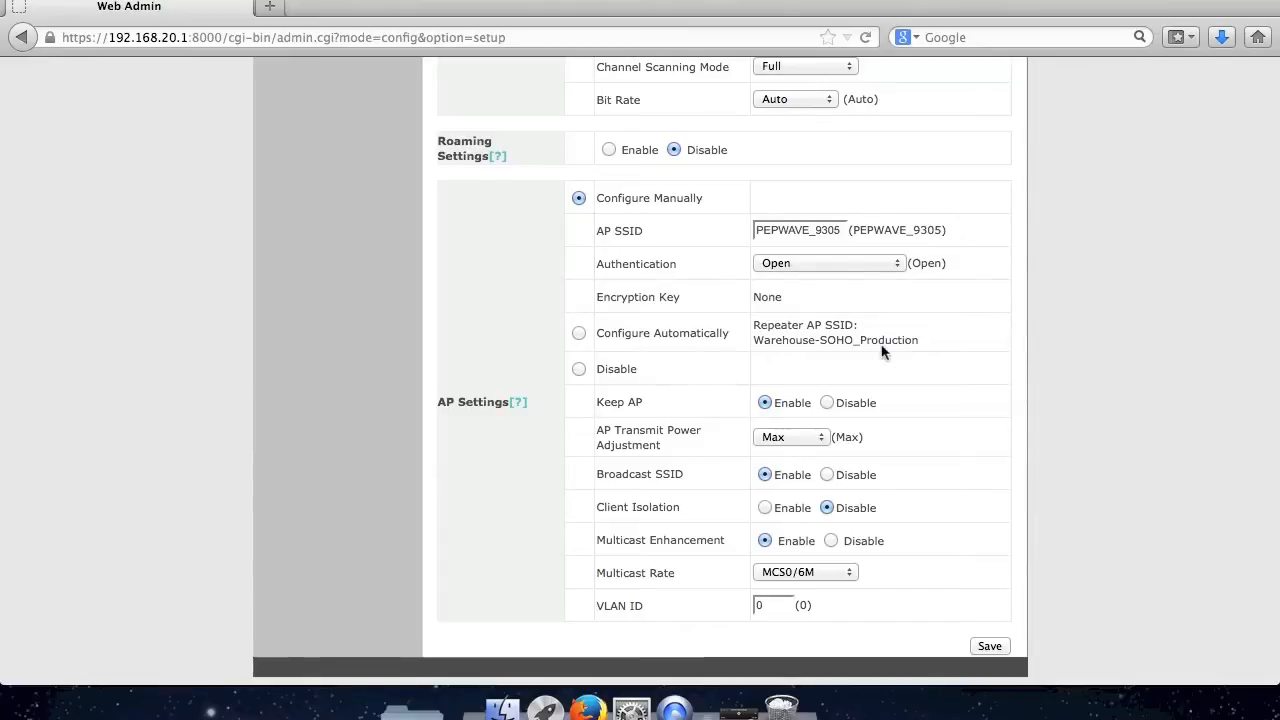
pyautogui.moveTo(936, 344)
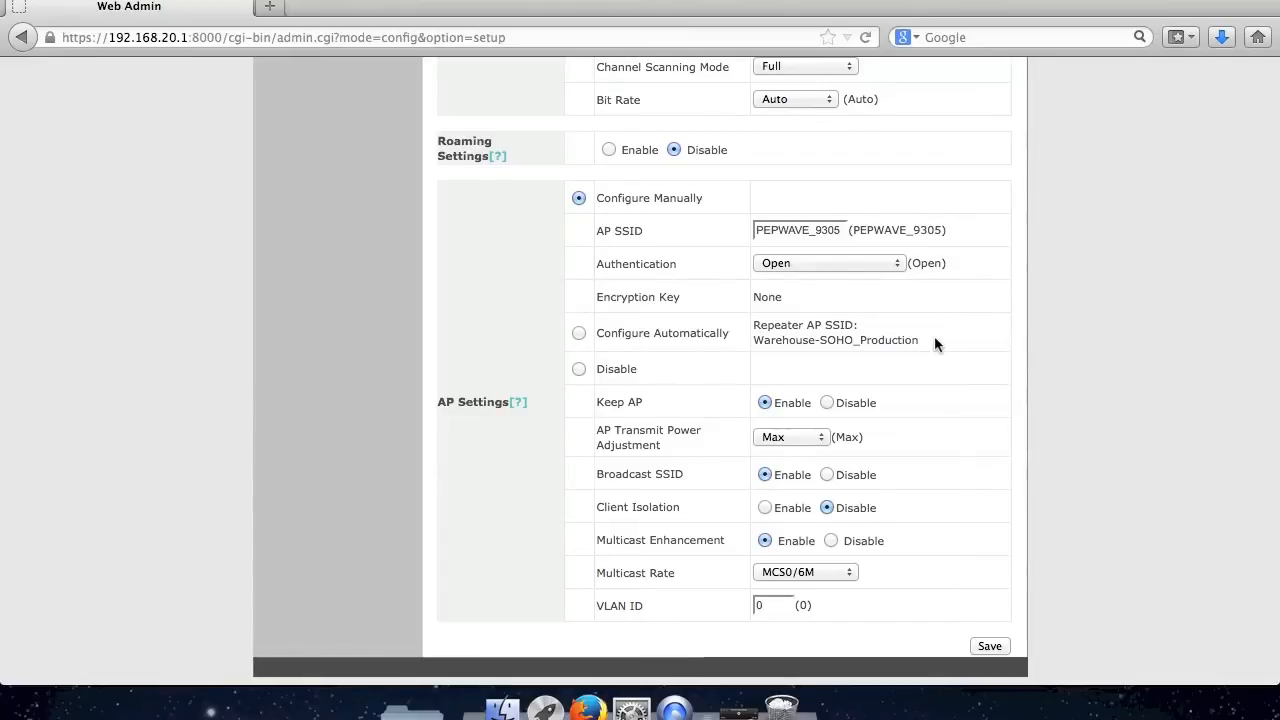
pyautogui.click(822, 230)
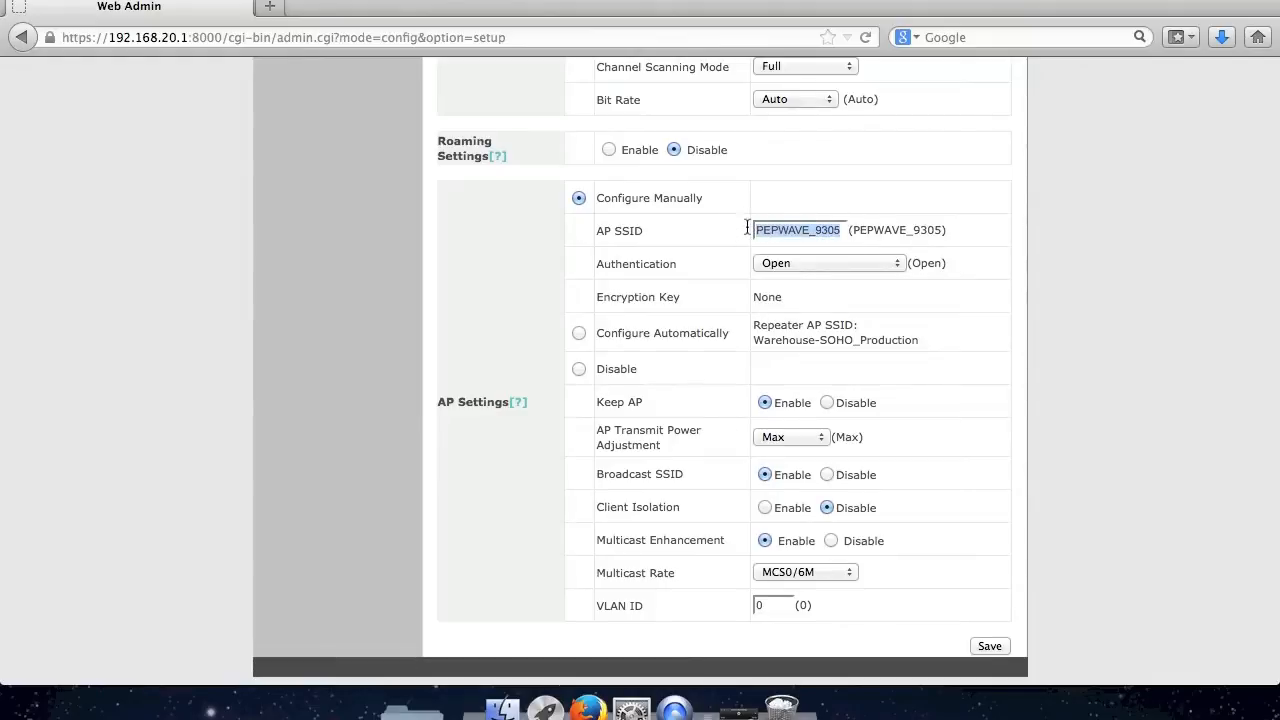
pyautogui.write('D')
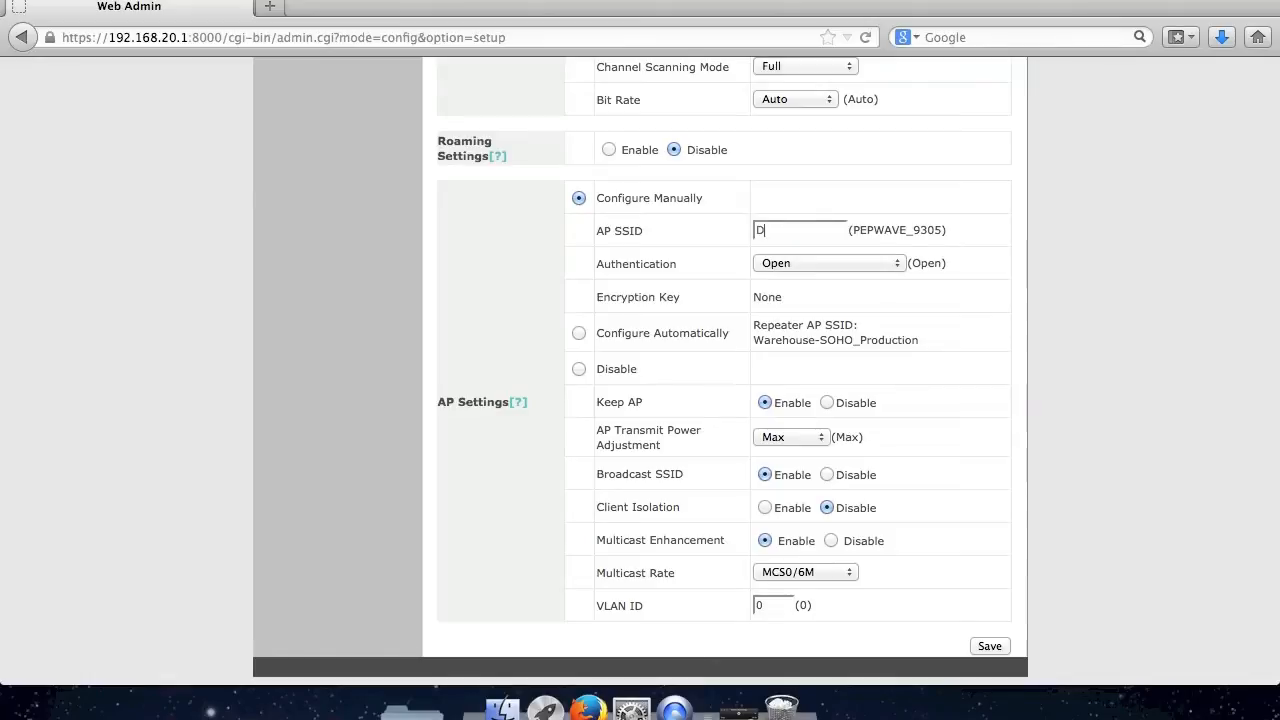
pyautogui.write('eviceConnector')
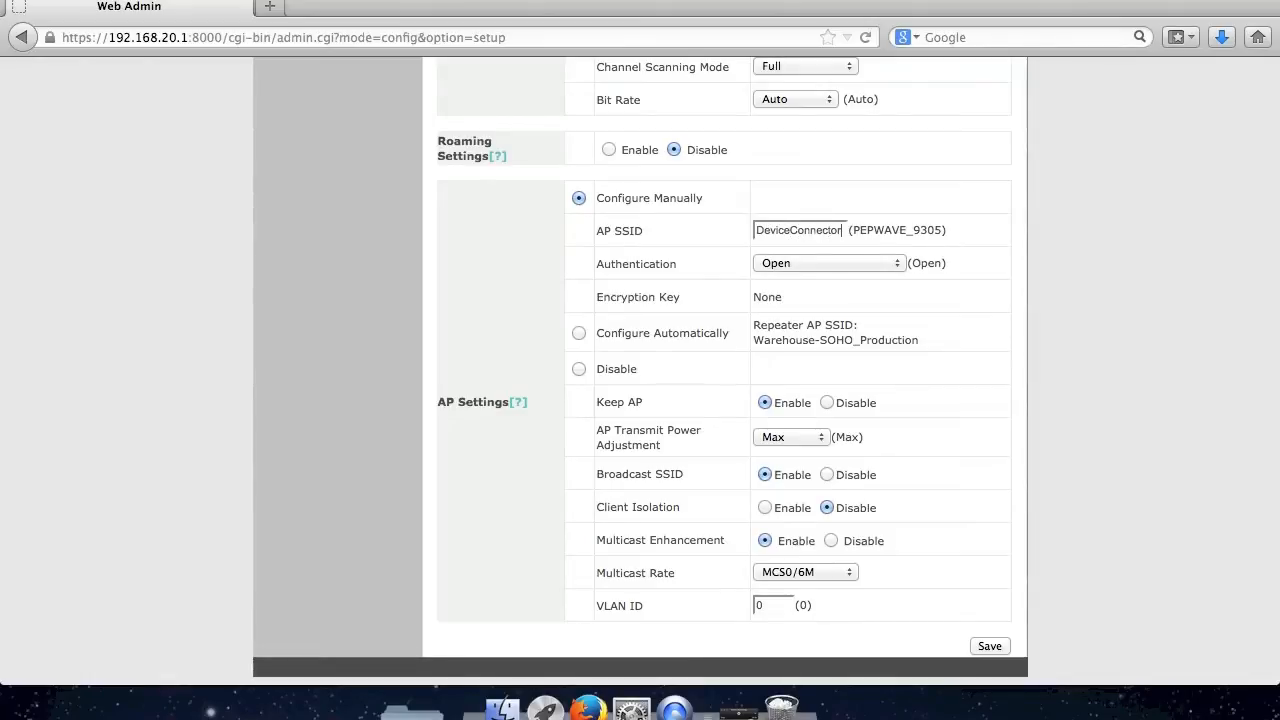
pyautogui.click(828, 264)
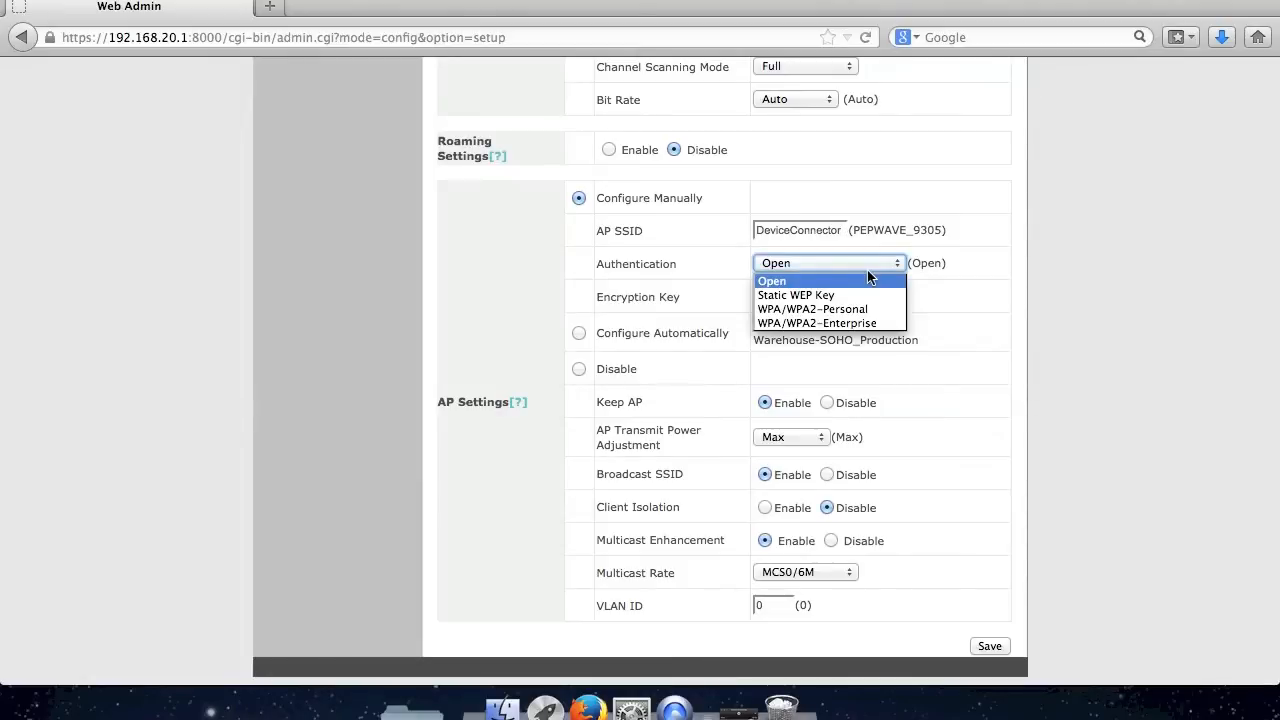
pyautogui.click(812, 308)
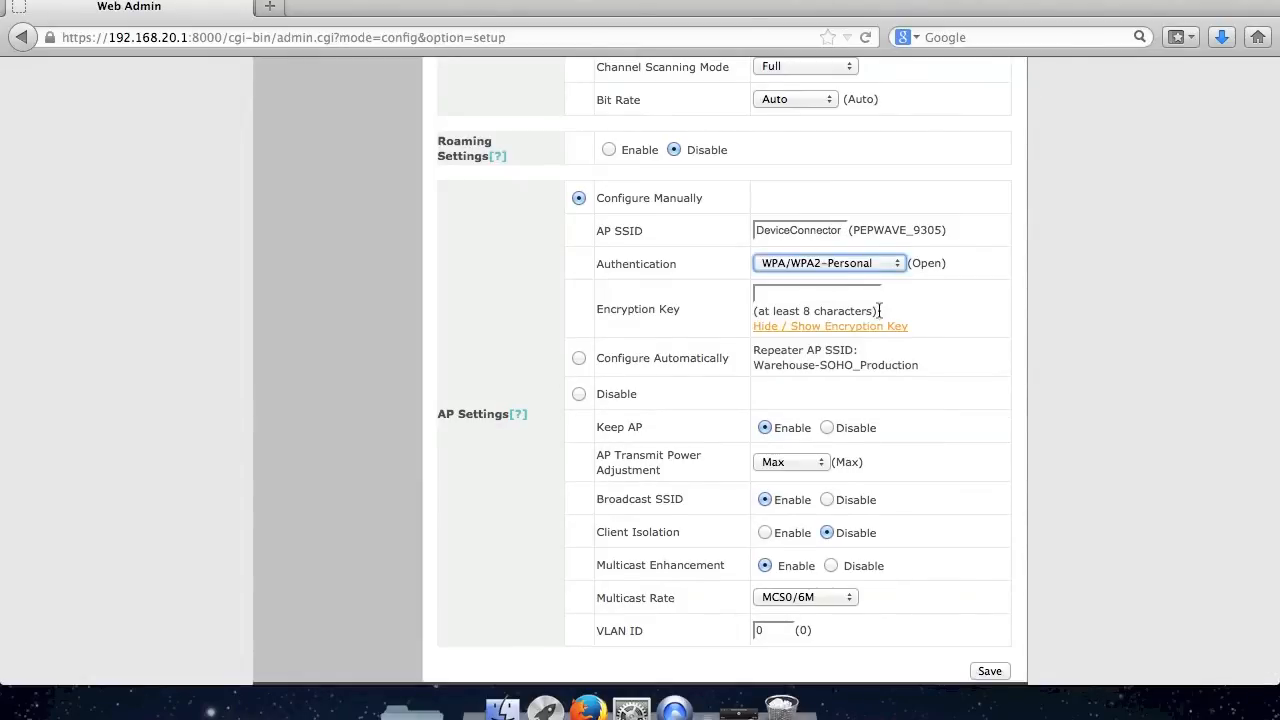
pyautogui.write('•••')
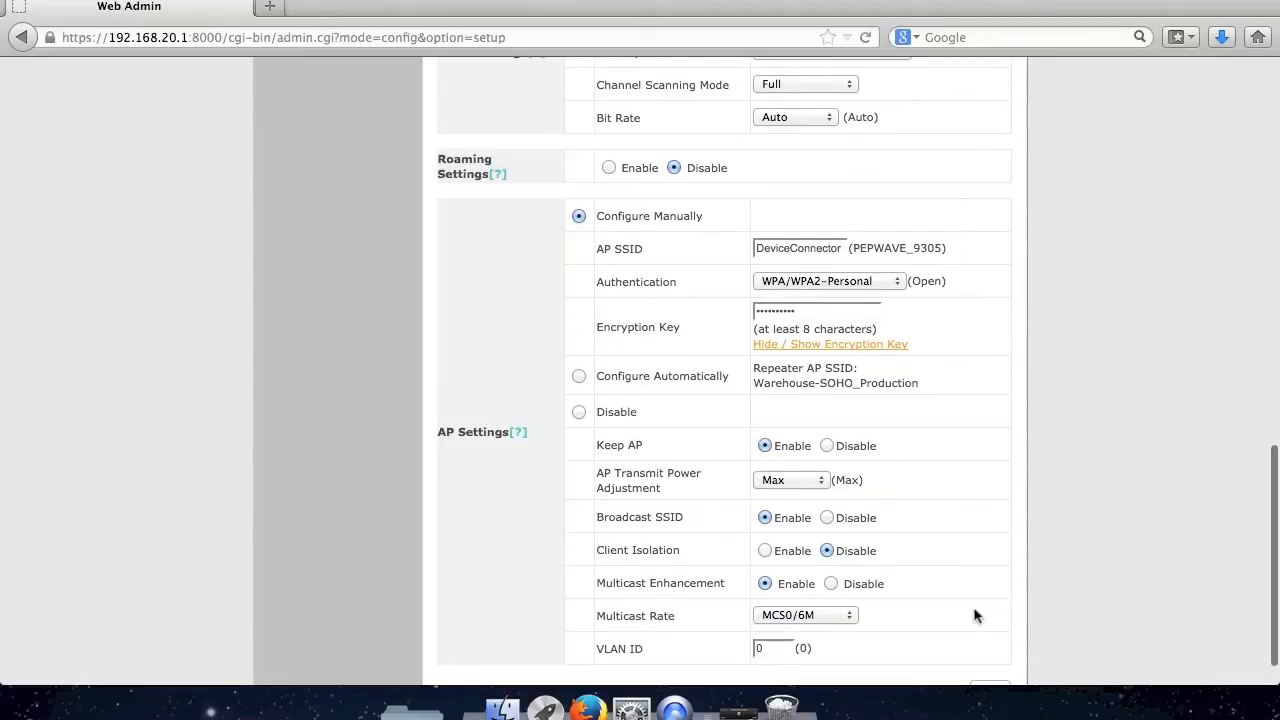
pyautogui.scroll(-3)
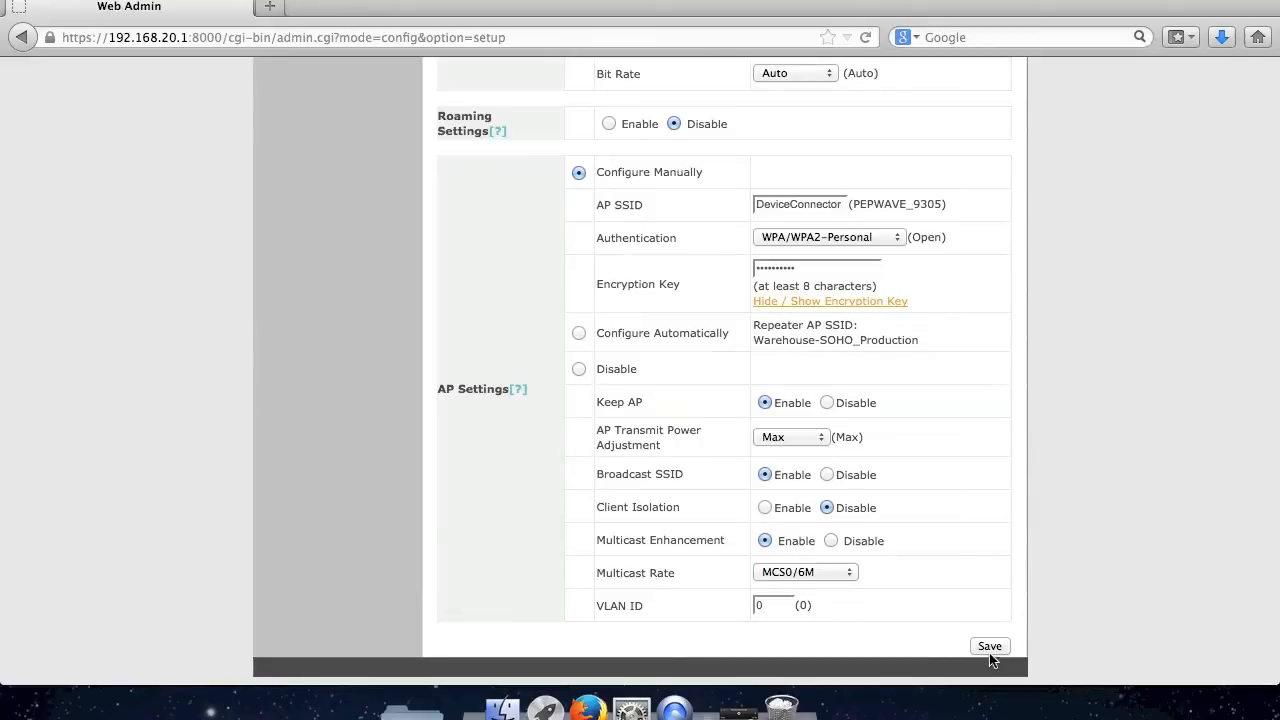
pyautogui.click(990, 646)
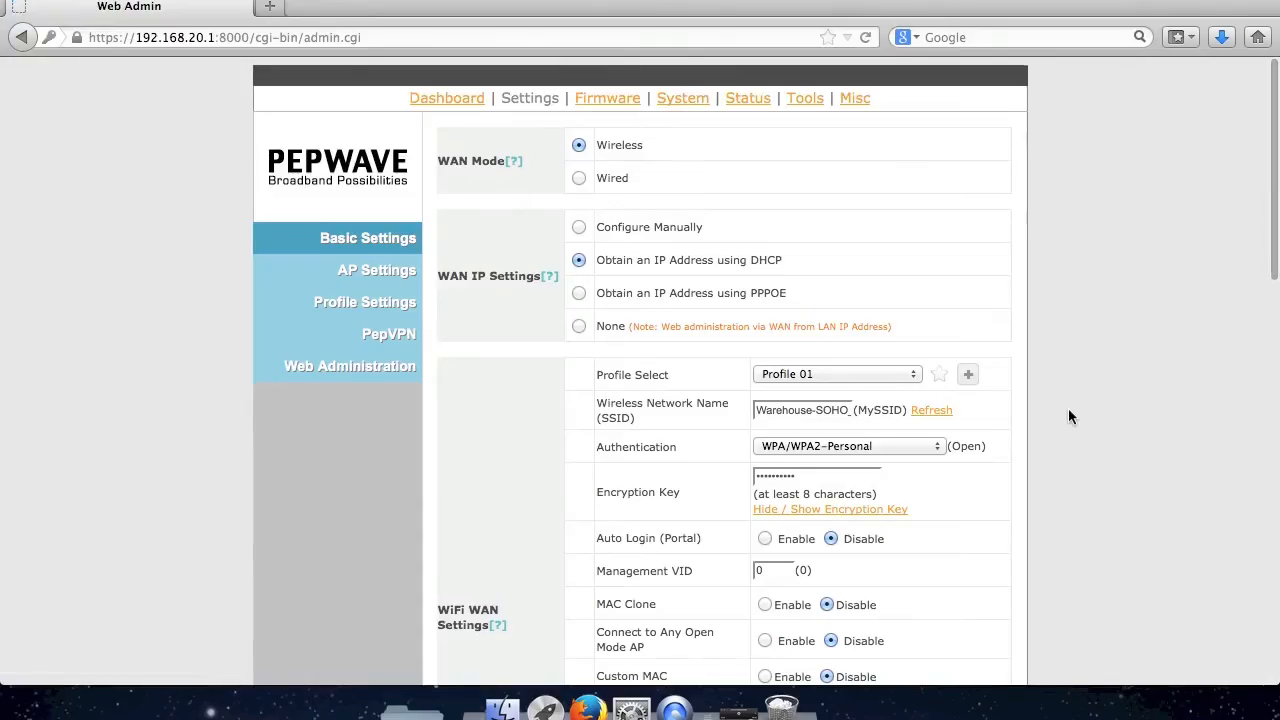
pyautogui.moveTo(460, 104)
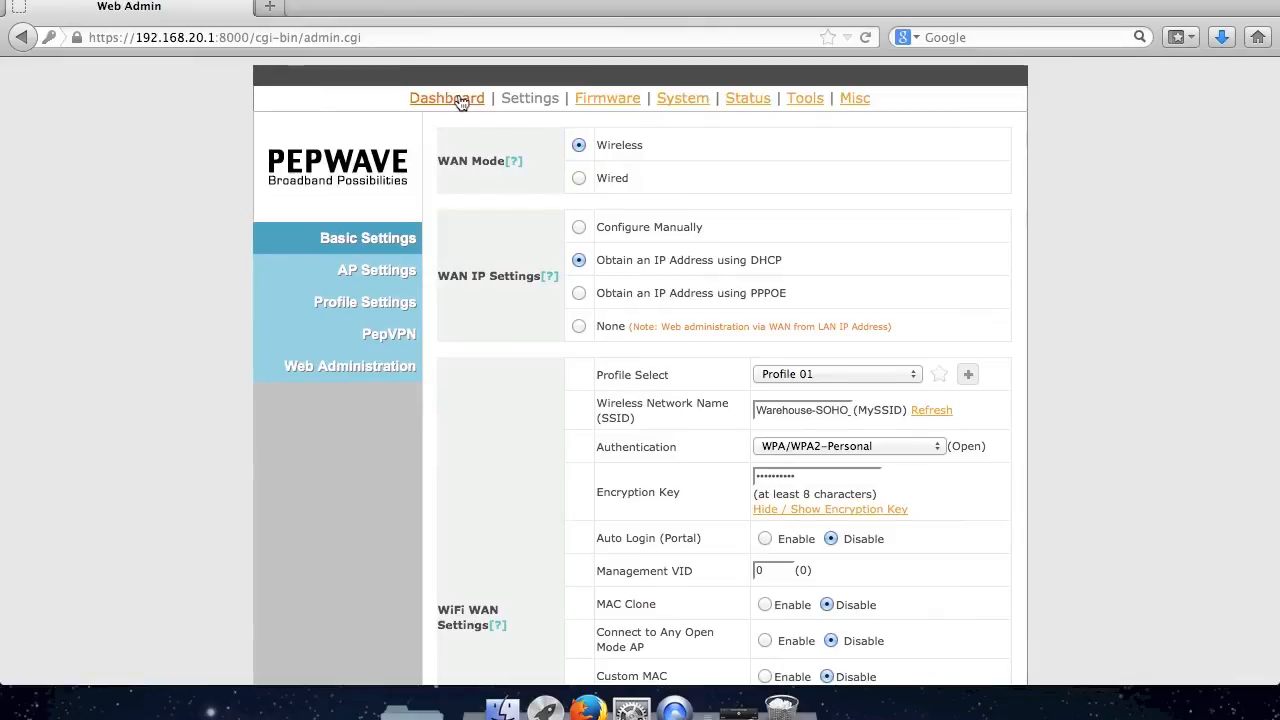
# - Return to the dashboard to check Wireless 1's connection status
pyautogui.click(448, 98)
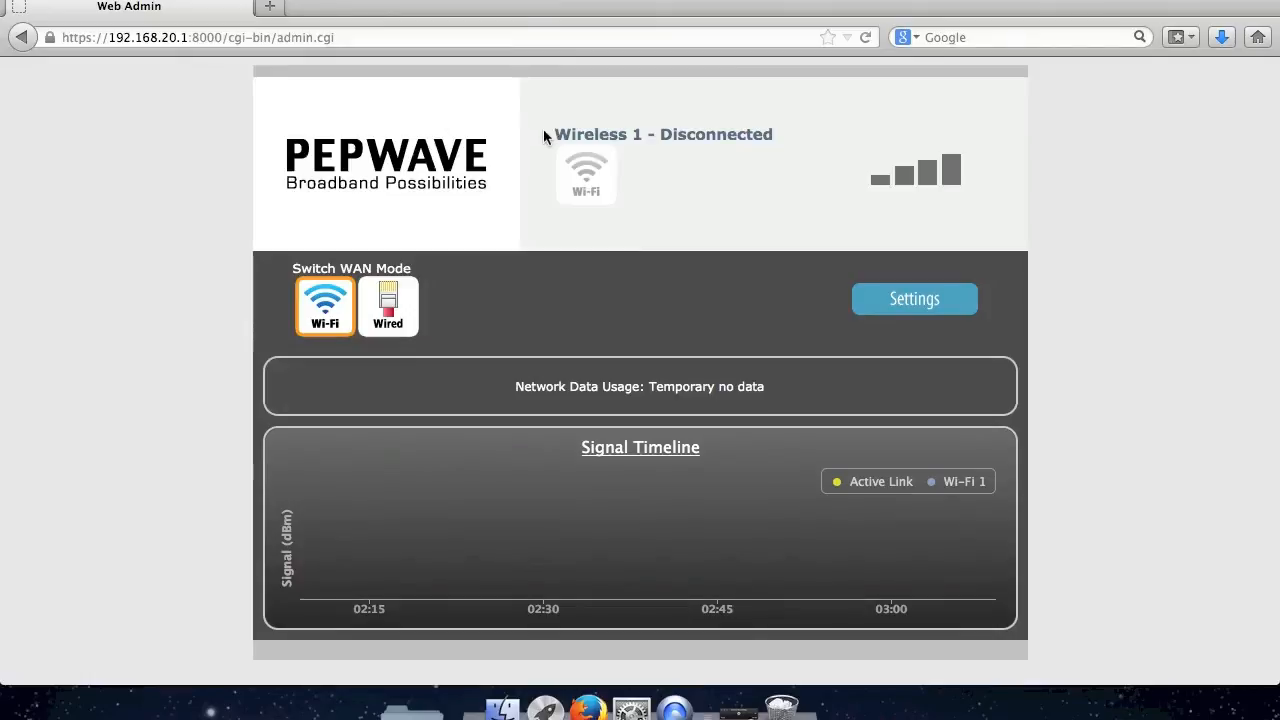
pyautogui.moveTo(532, 144)
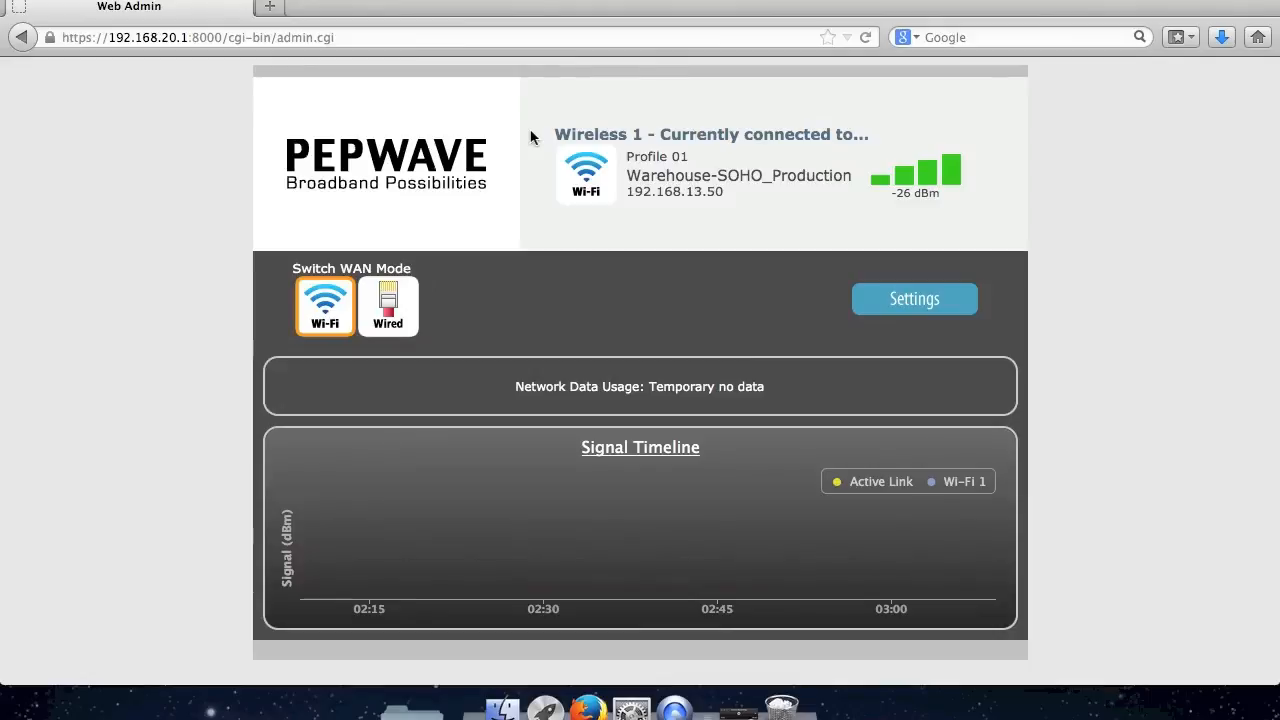
# - Switch macOS USB Ethernet back to Using DHCP and apply the change
pyautogui.click(630, 706)
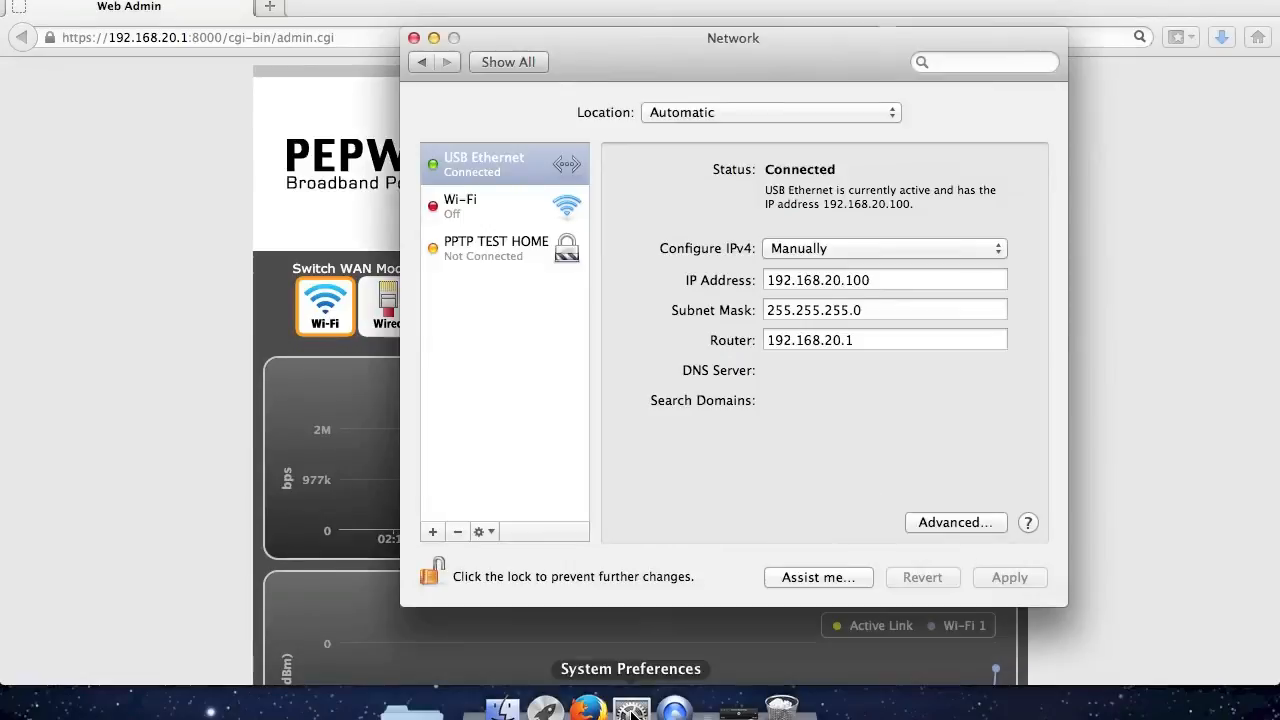
pyautogui.click(884, 248)
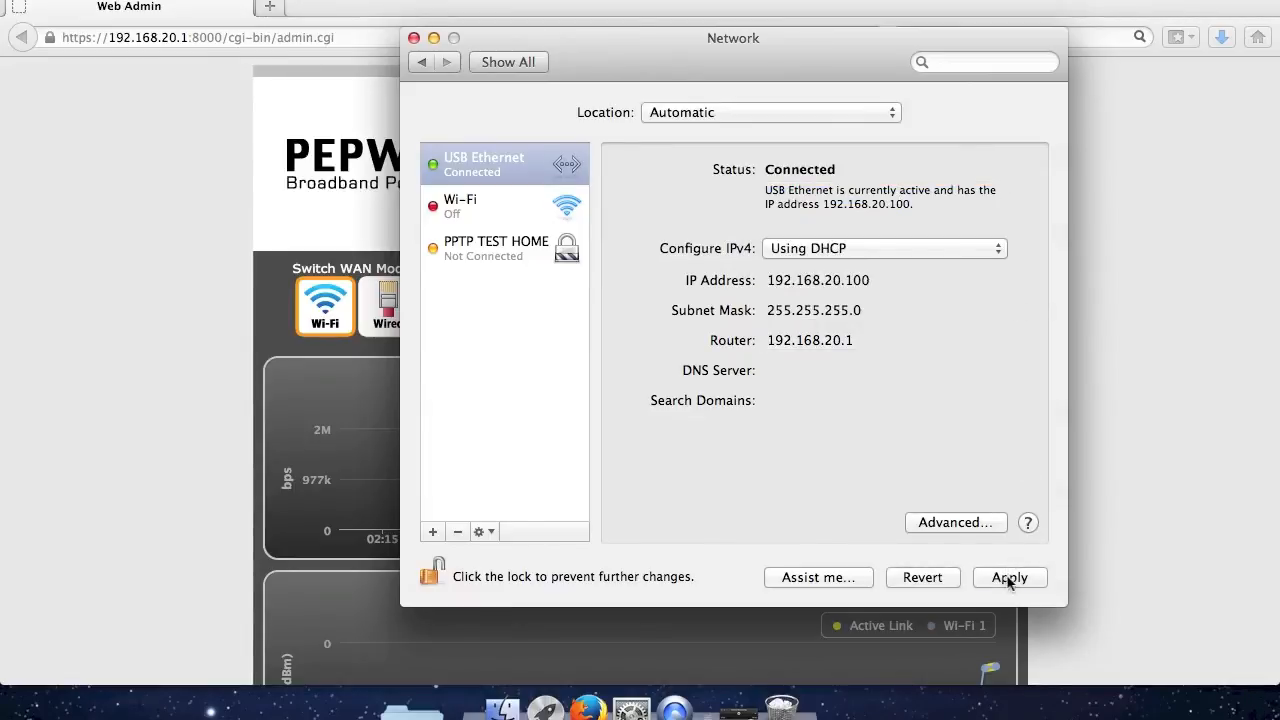
pyautogui.click(1010, 576)
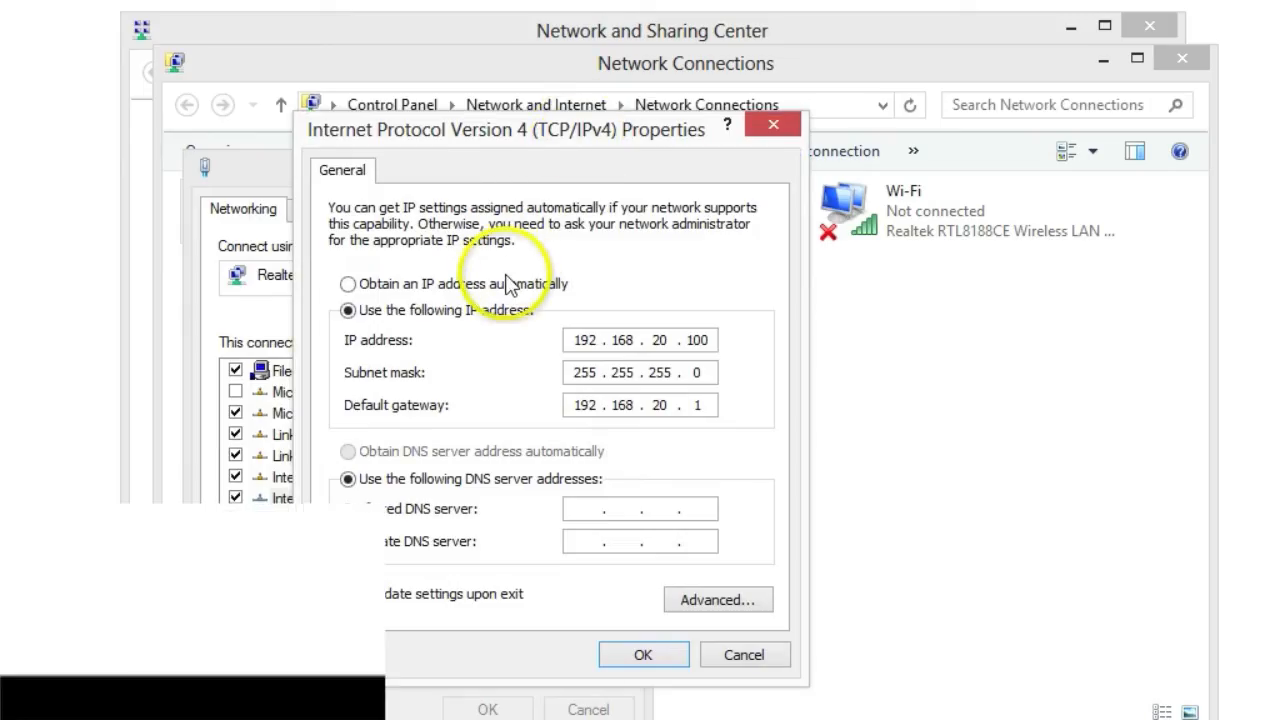
# - Return the adapter to automatic IP and DNS addressing, confirm, and head back to the admin page
pyautogui.click(348, 284)
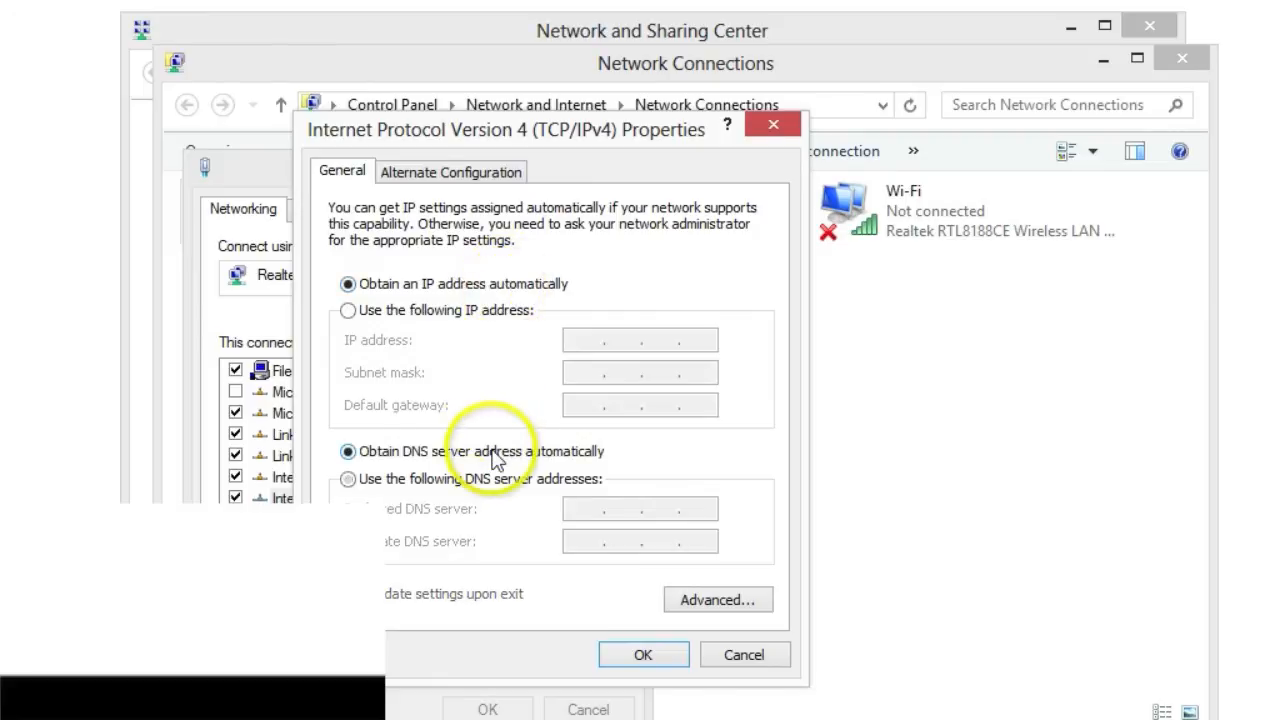
pyautogui.click(642, 654)
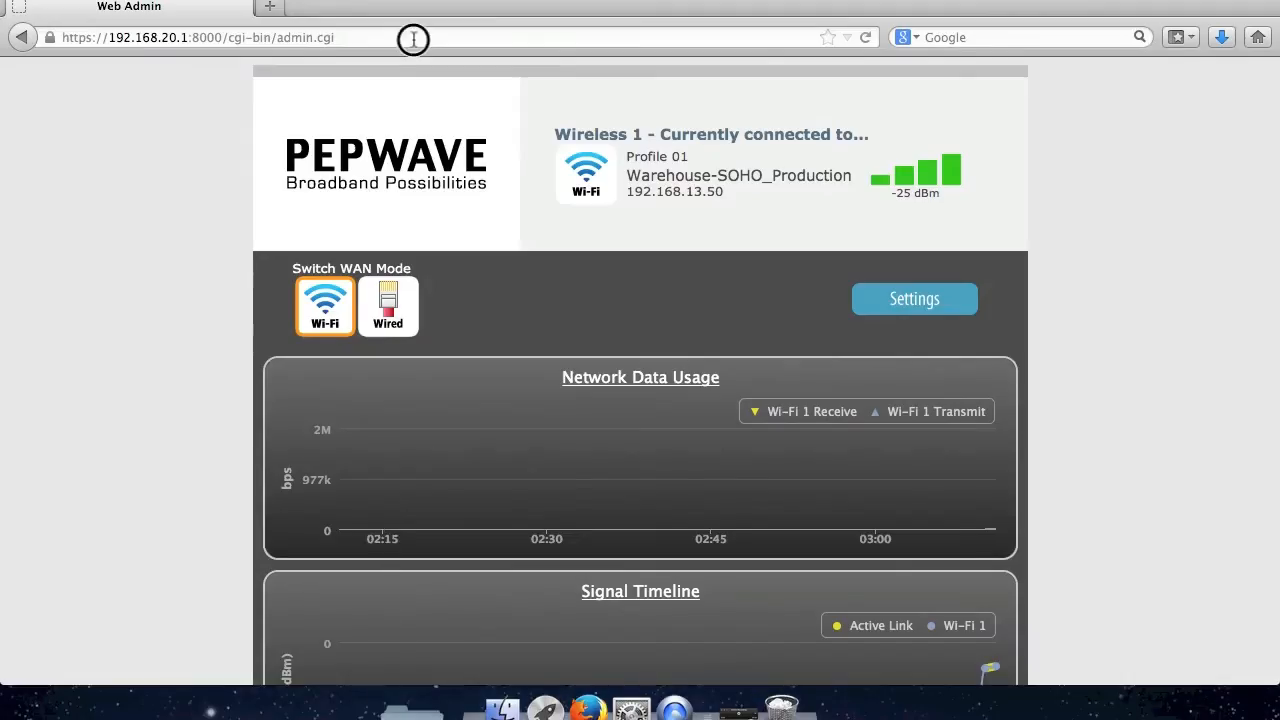
pyautogui.click(200, 36)
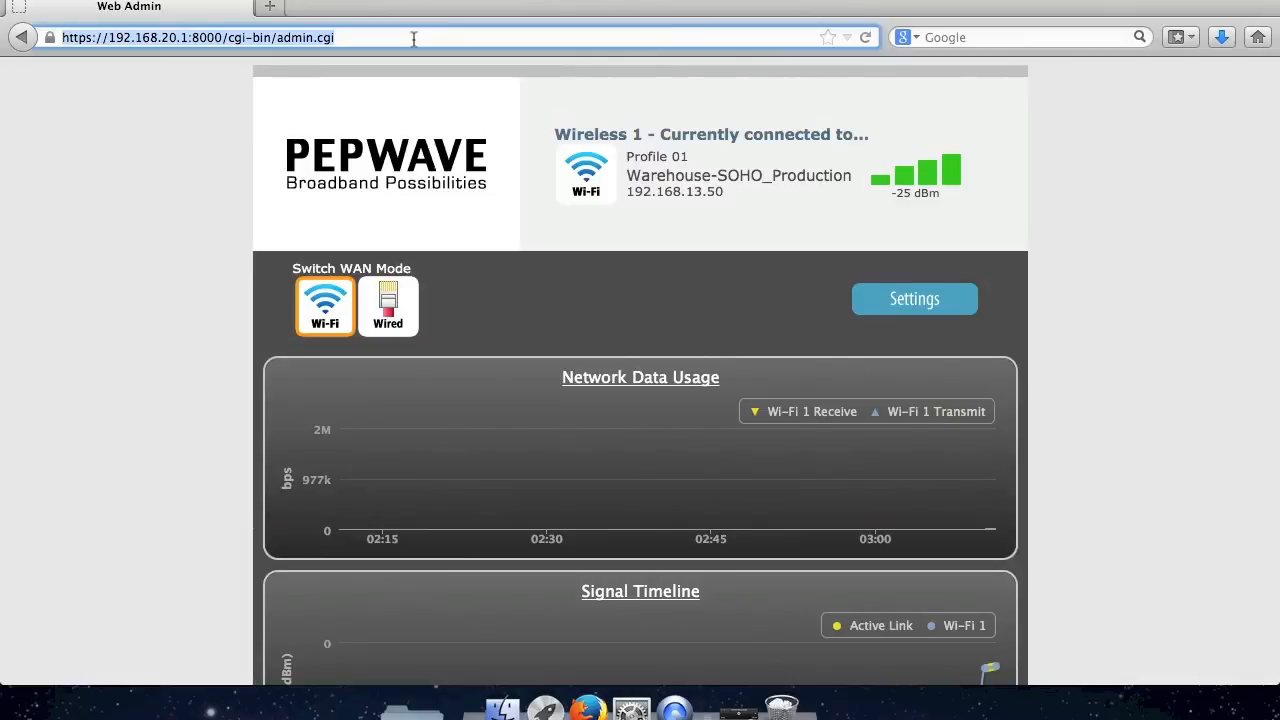